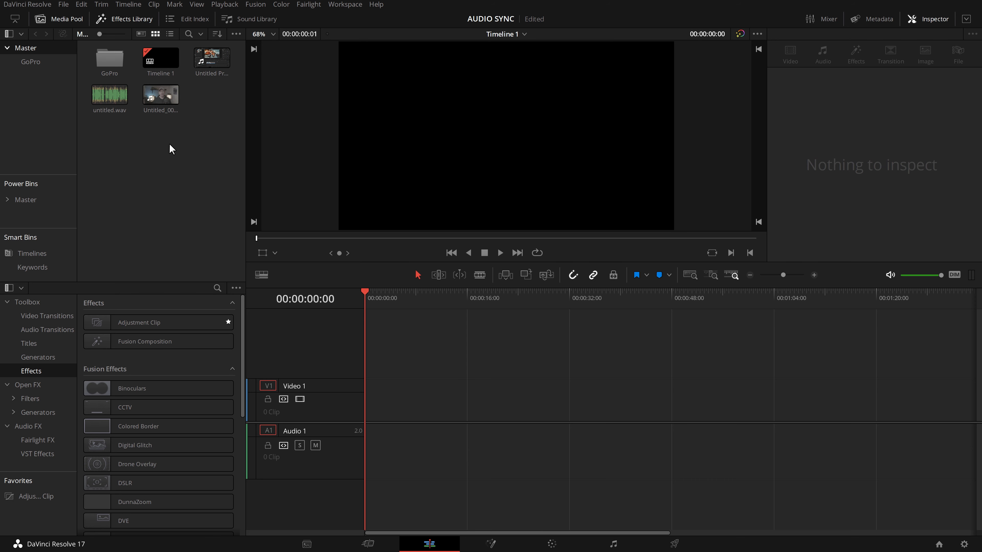
# Step: Place the camera clip on the timeline and scrub to about nine seconds in
pyautogui.click(160, 94)
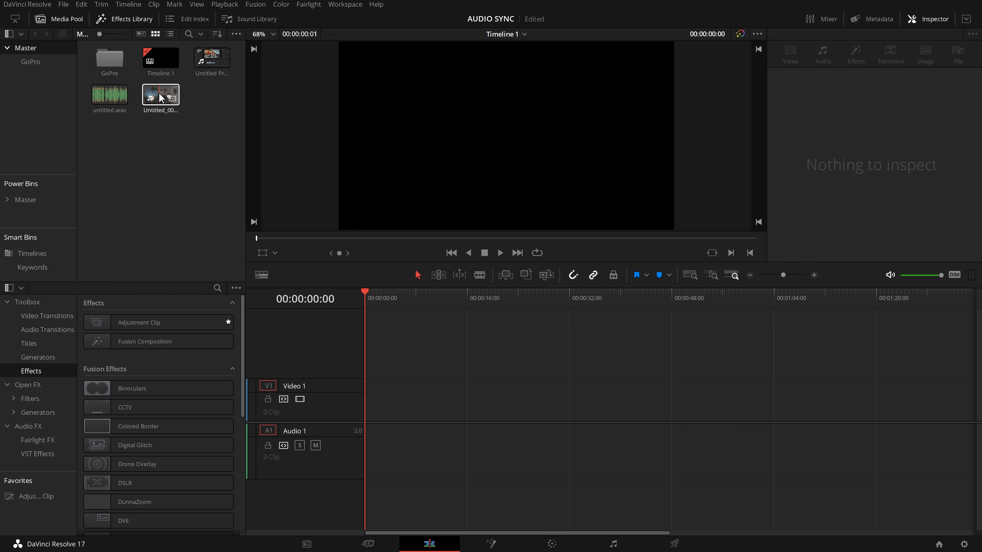
pyautogui.moveTo(160, 94); pyautogui.dragTo(366, 401)
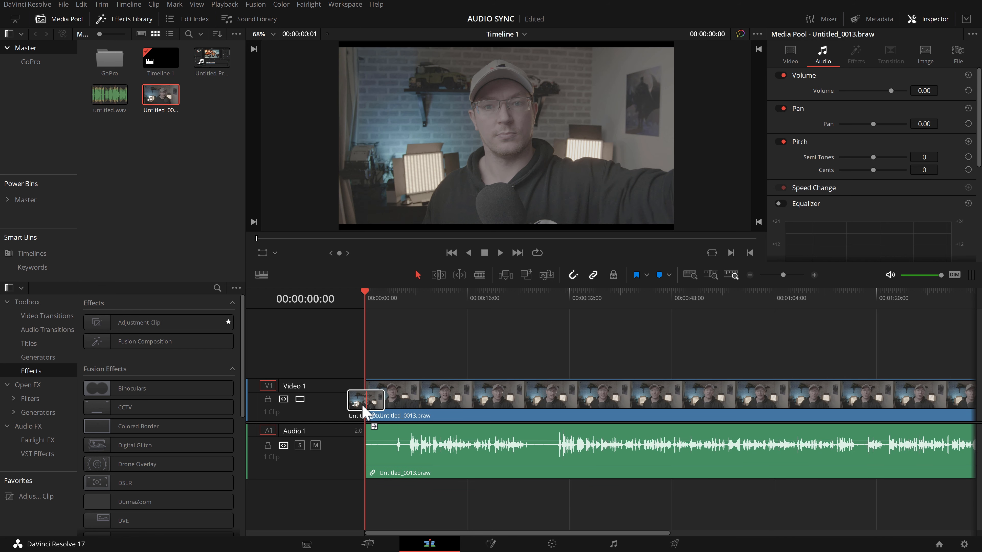
pyautogui.click(500, 253)
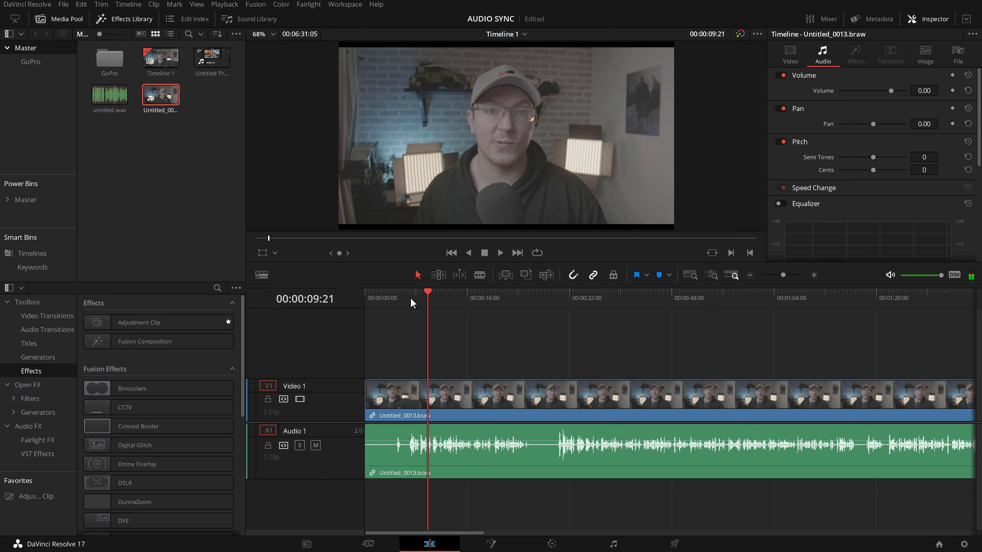
pyautogui.moveTo(456, 416)
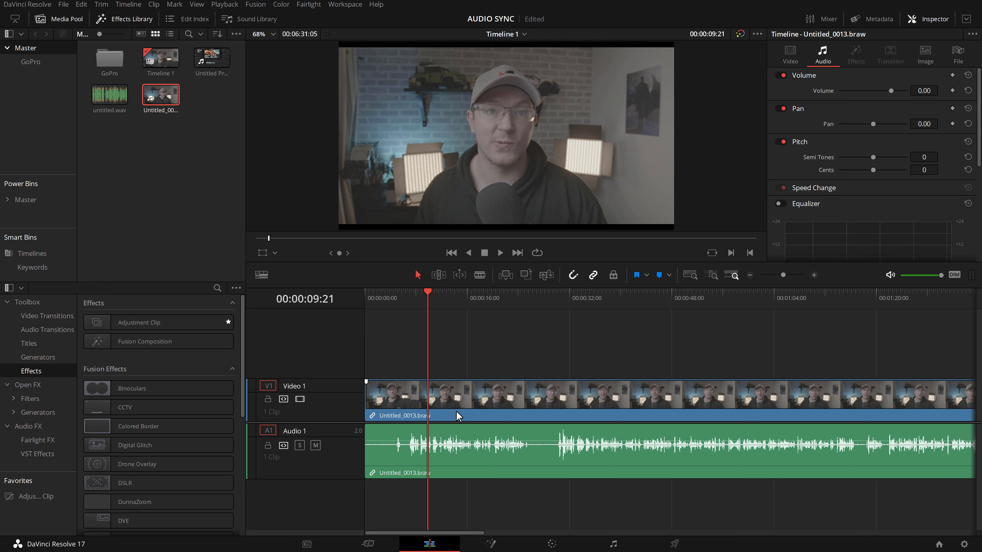
pyautogui.moveTo(103, 131)
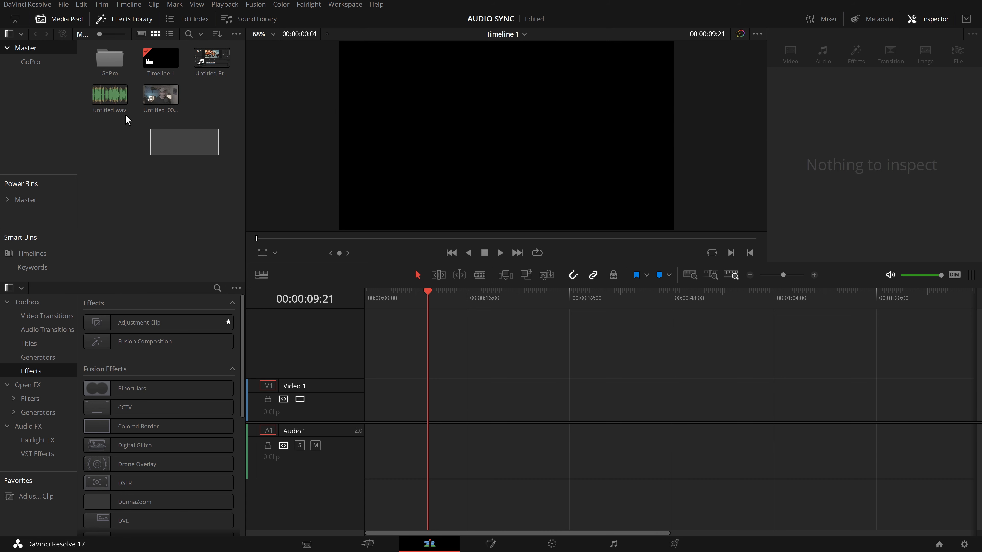
# Step: Select untitled.wav with the camera clip and bring up their context menu
pyautogui.click(110, 94)
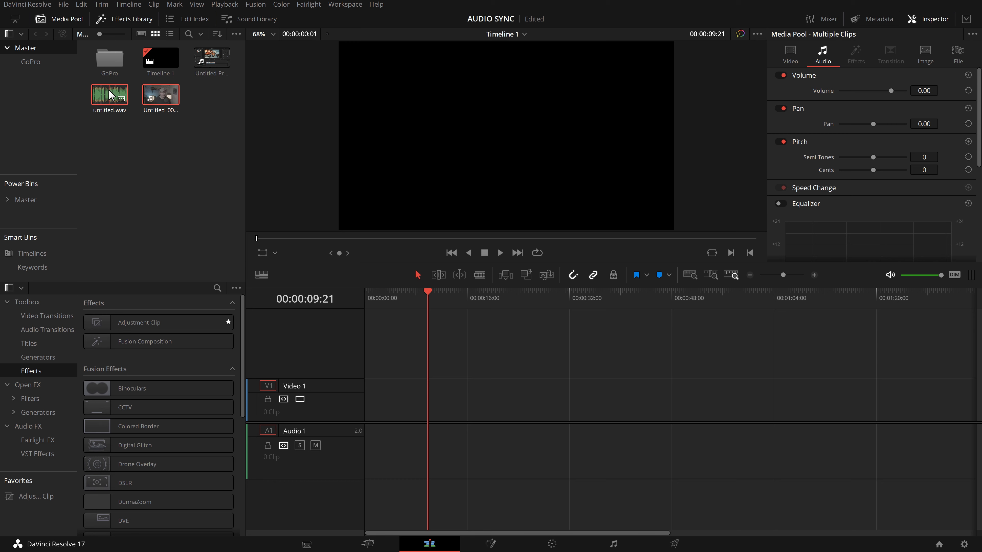
pyautogui.rightClick(109, 94)
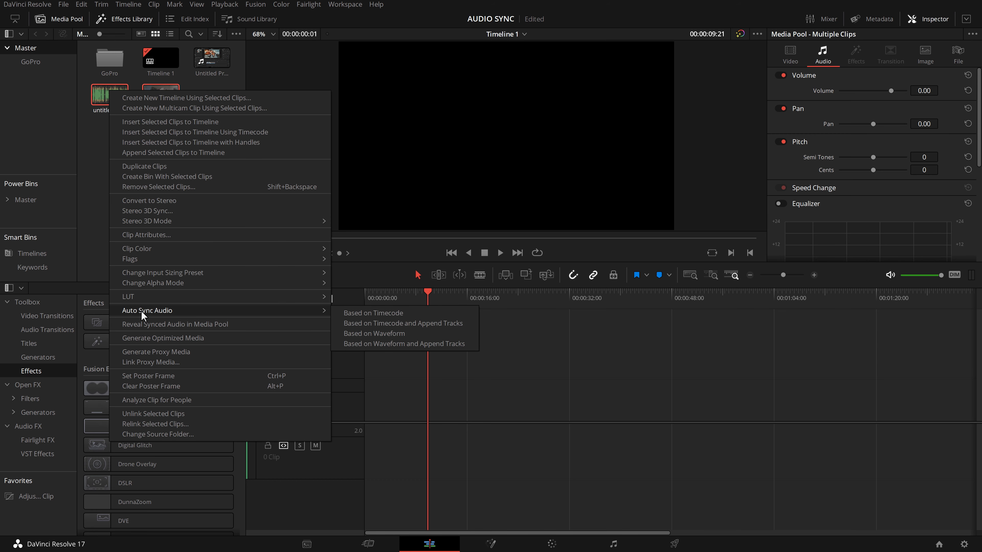
pyautogui.moveTo(388, 320)
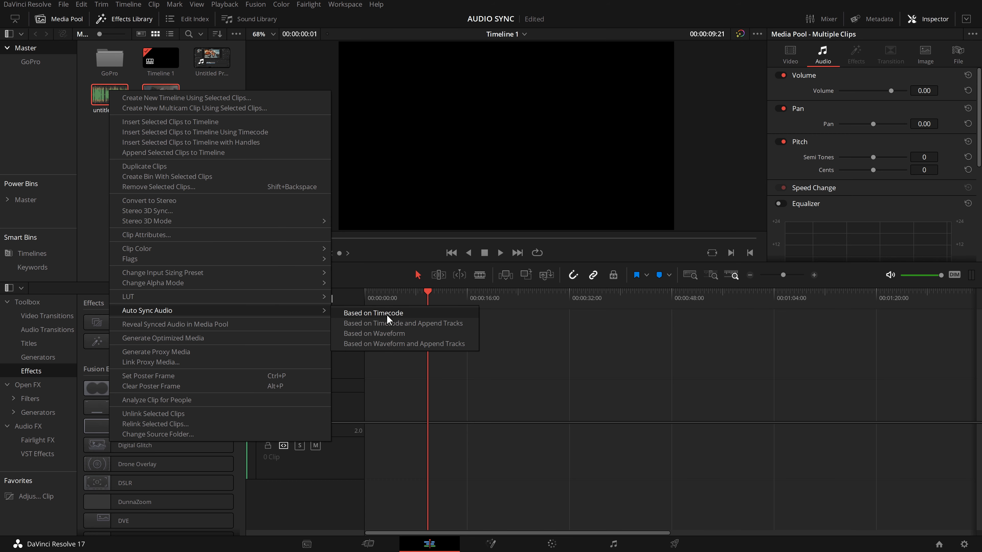
pyautogui.moveTo(399, 320)
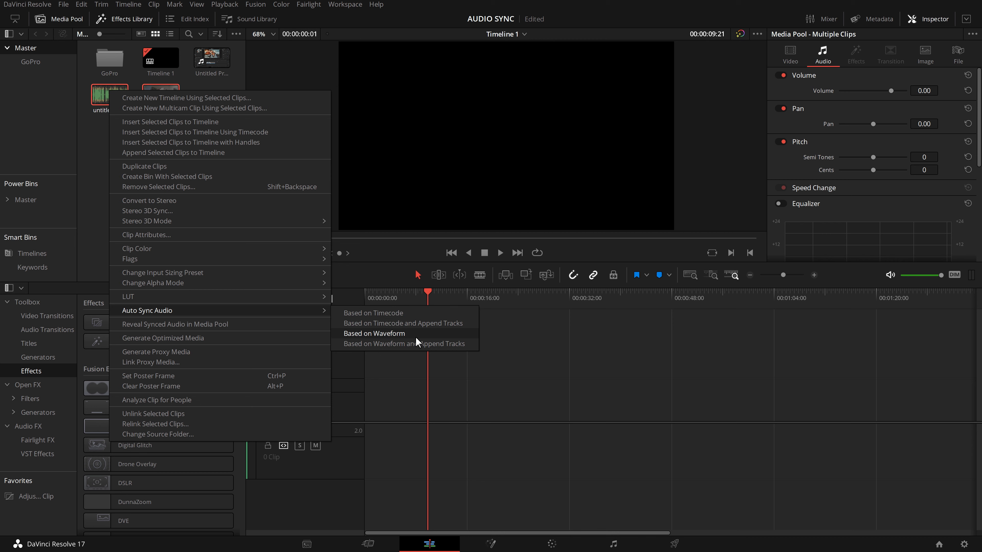
pyautogui.moveTo(414, 339)
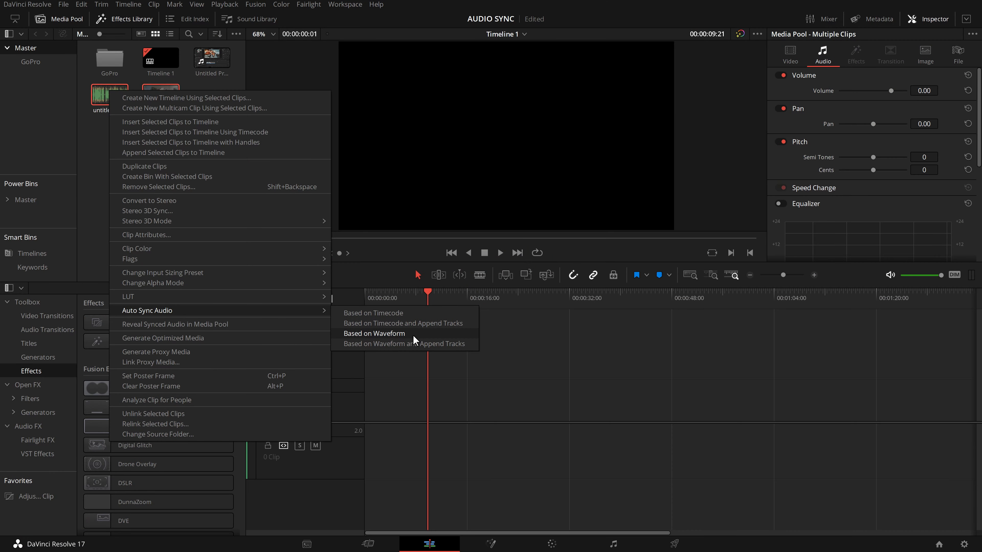
pyautogui.moveTo(409, 336)
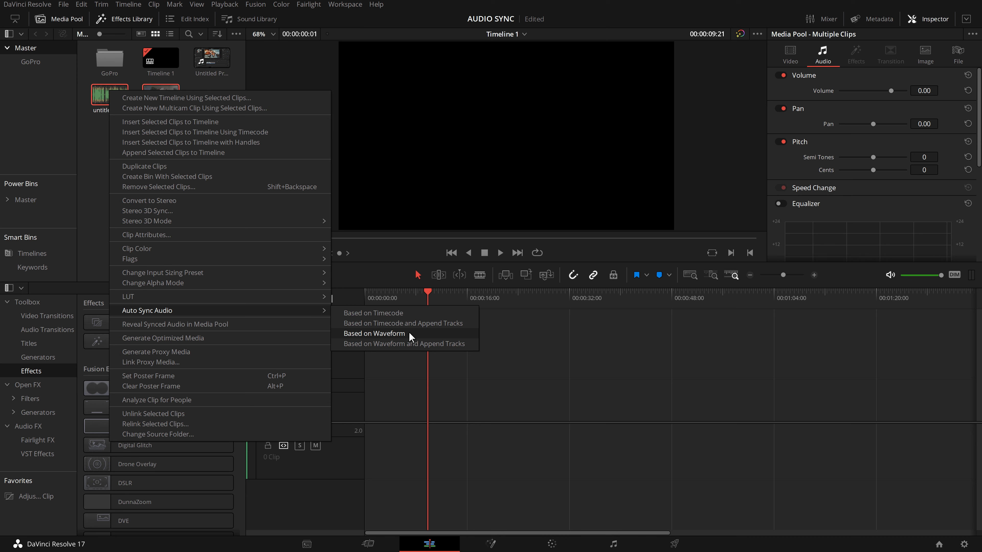
pyautogui.moveTo(420, 349)
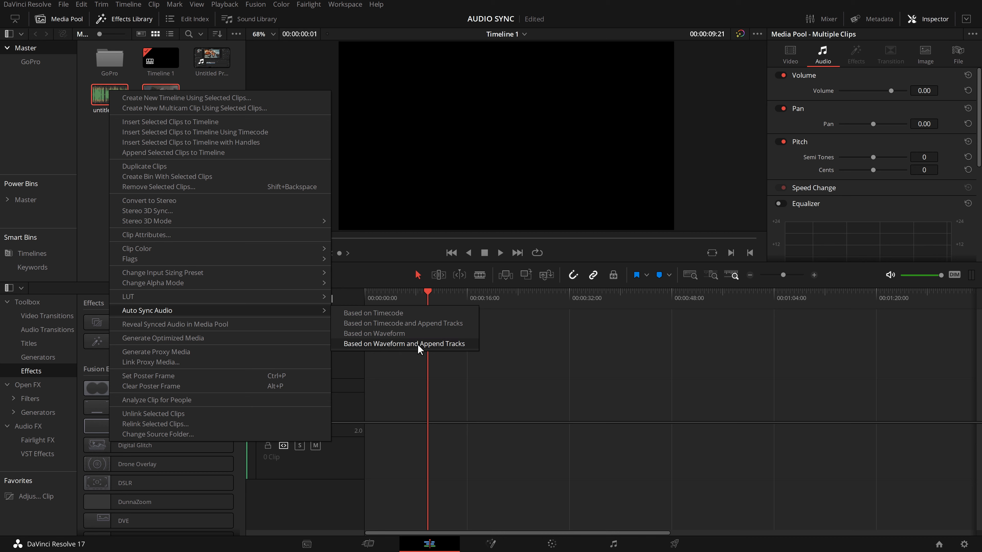
pyautogui.moveTo(402, 340)
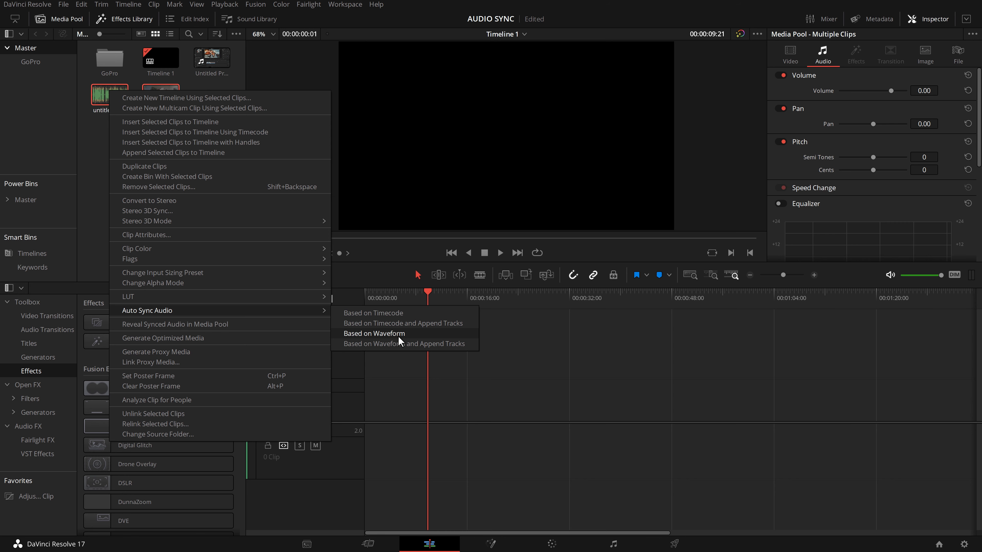
# Step: Auto Sync Audio based on waveform, then play the synced camera clip to check it
pyautogui.click(374, 333)
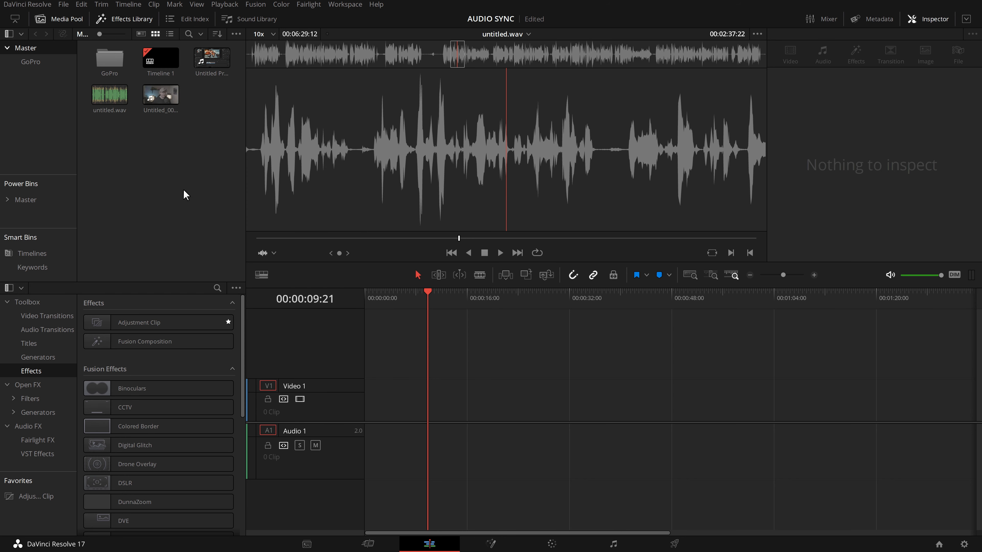
pyautogui.click(160, 94)
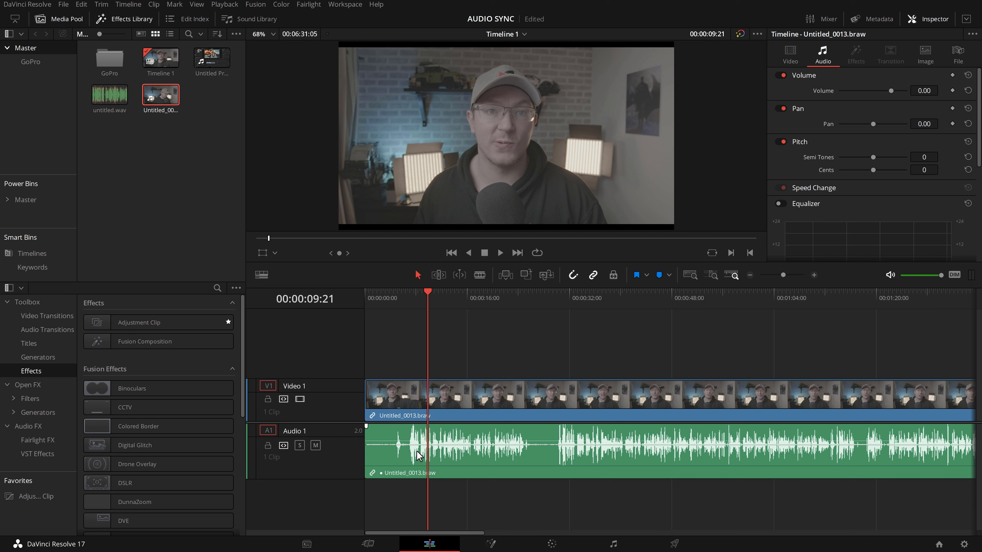
pyautogui.moveTo(301, 270)
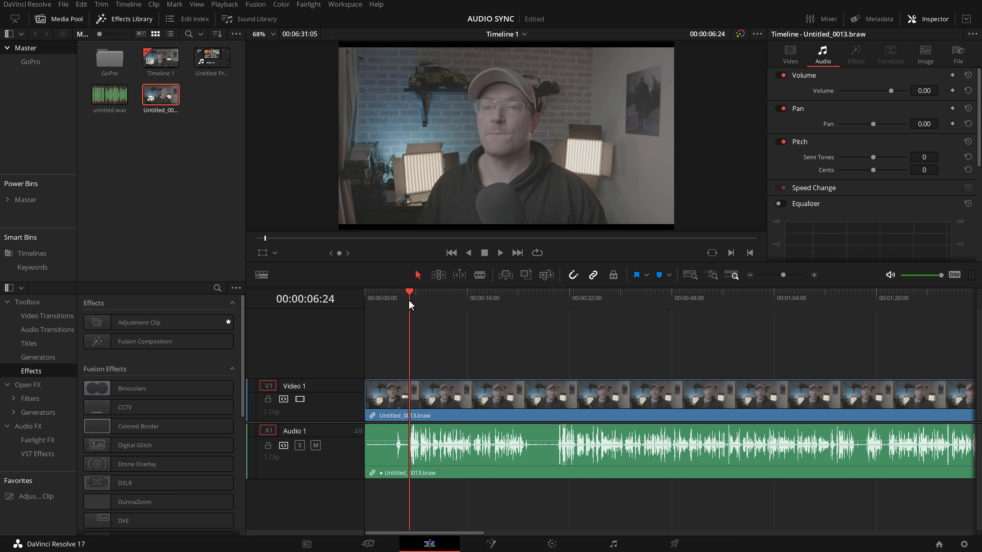
pyautogui.click(500, 253)
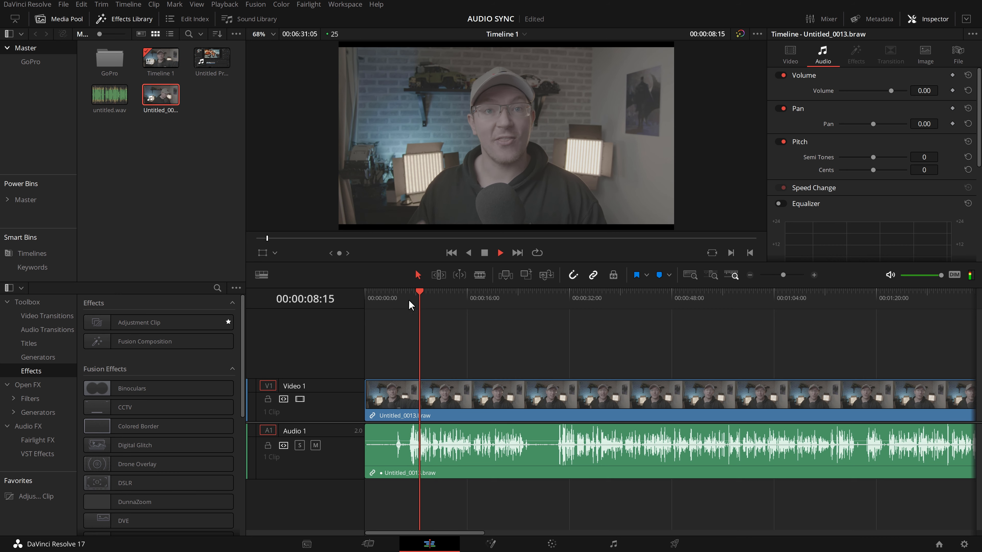
pyautogui.click(501, 252)
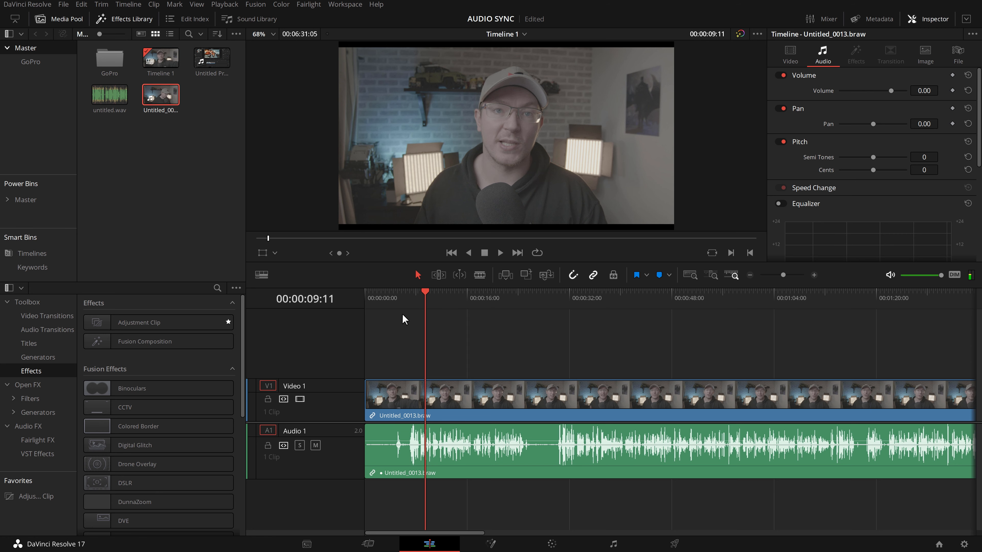
pyautogui.moveTo(394, 327)
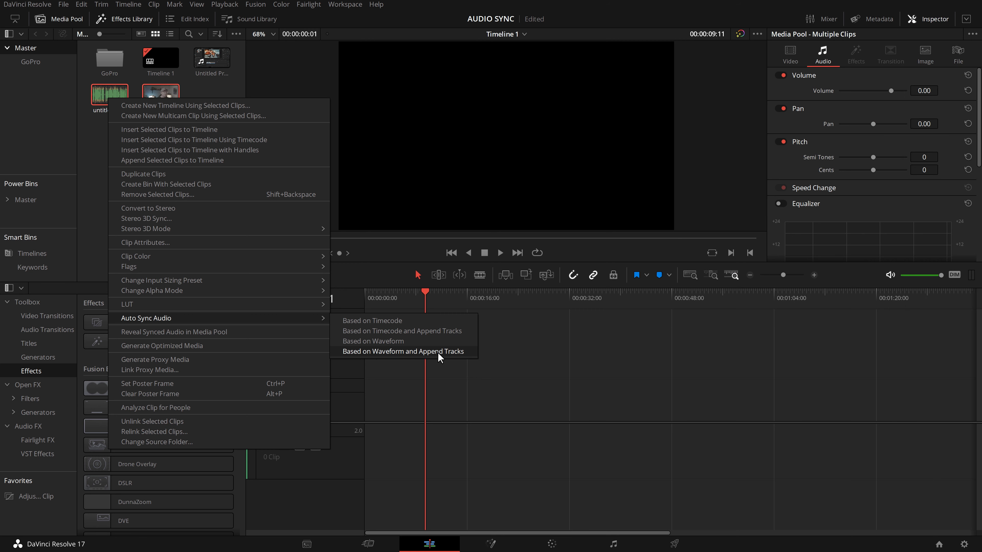
# Step: Re-sync by waveform appending the WAV as an extra track and compare the A1/A2 waveforms
pyautogui.click(403, 352)
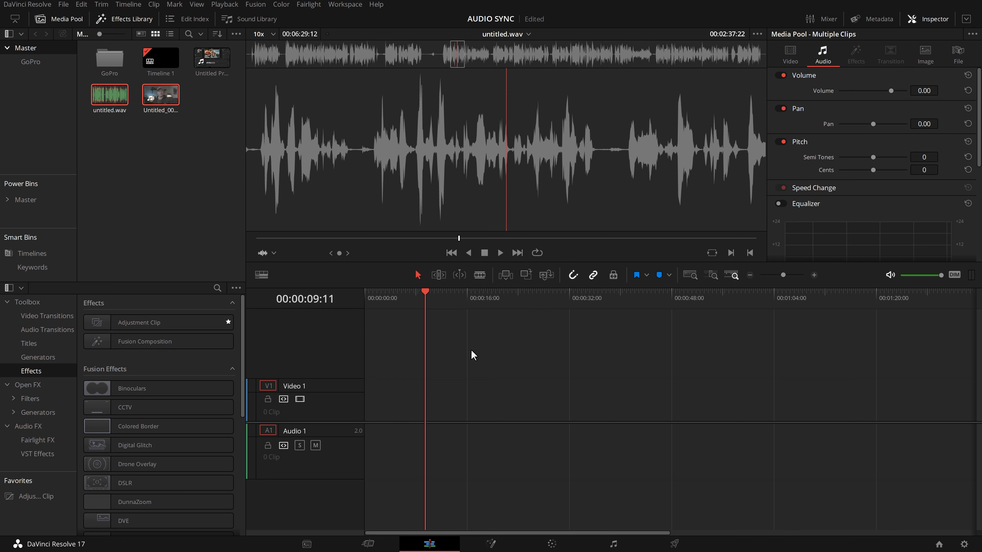
pyautogui.click(161, 94)
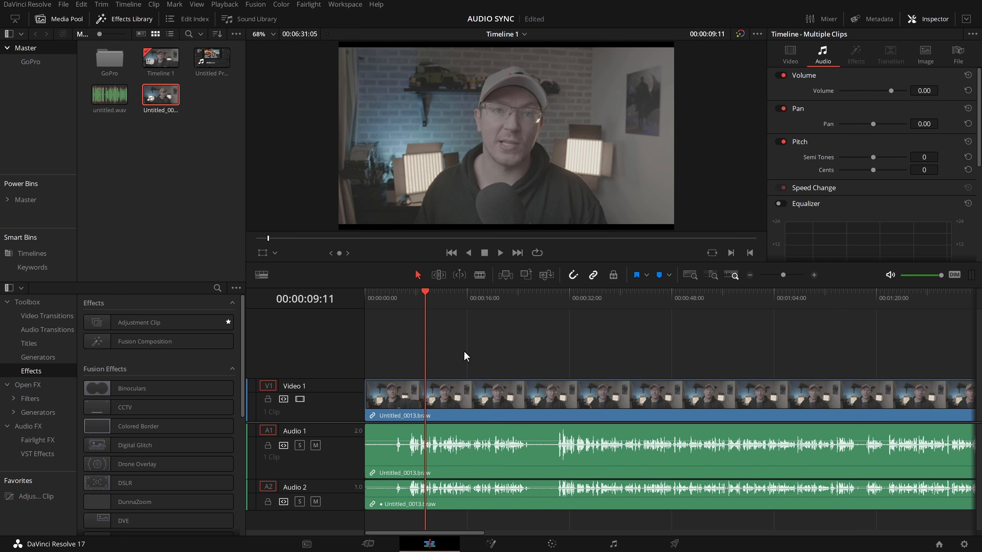
pyautogui.moveTo(451, 456)
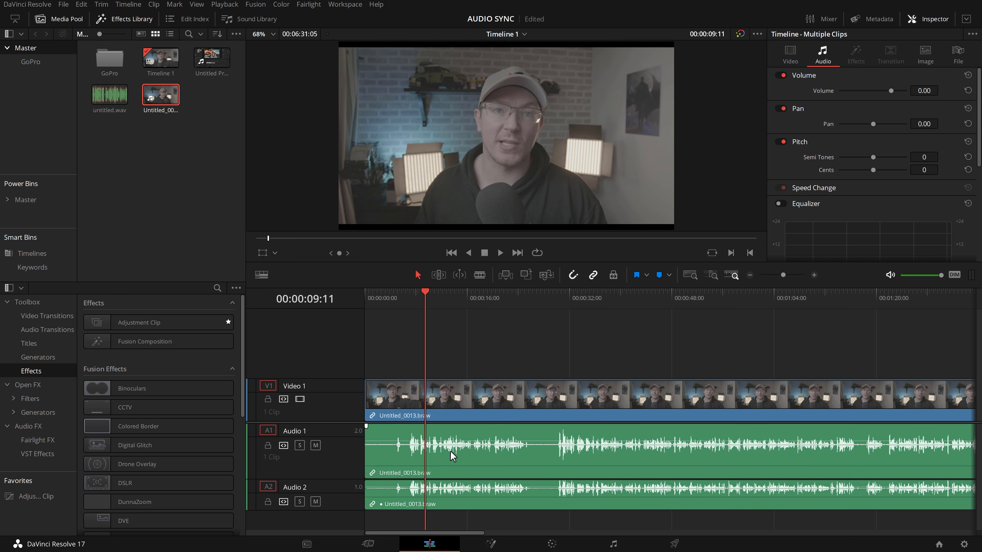
pyautogui.click(398, 457)
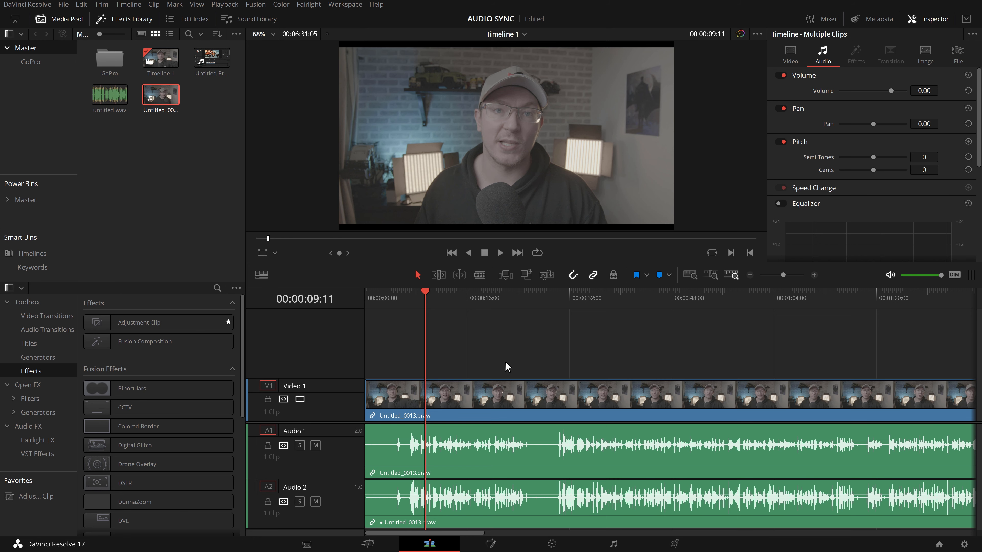
pyautogui.moveTo(820, 279)
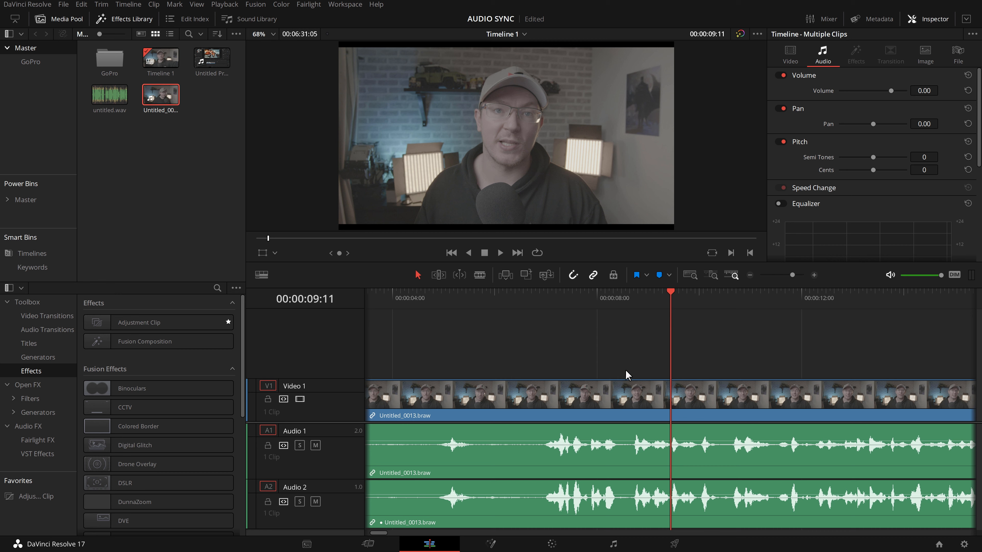
pyautogui.click(639, 307)
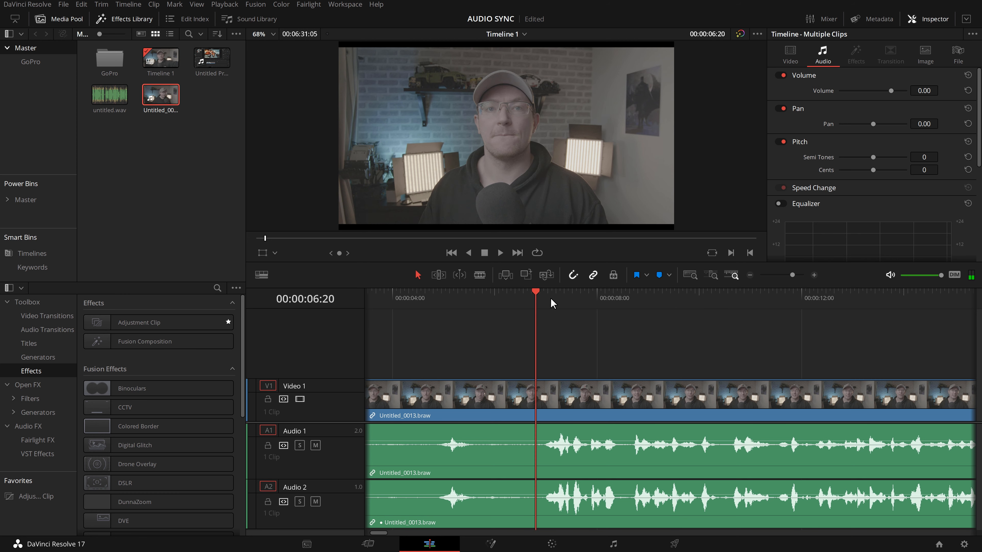
pyautogui.click(500, 253)
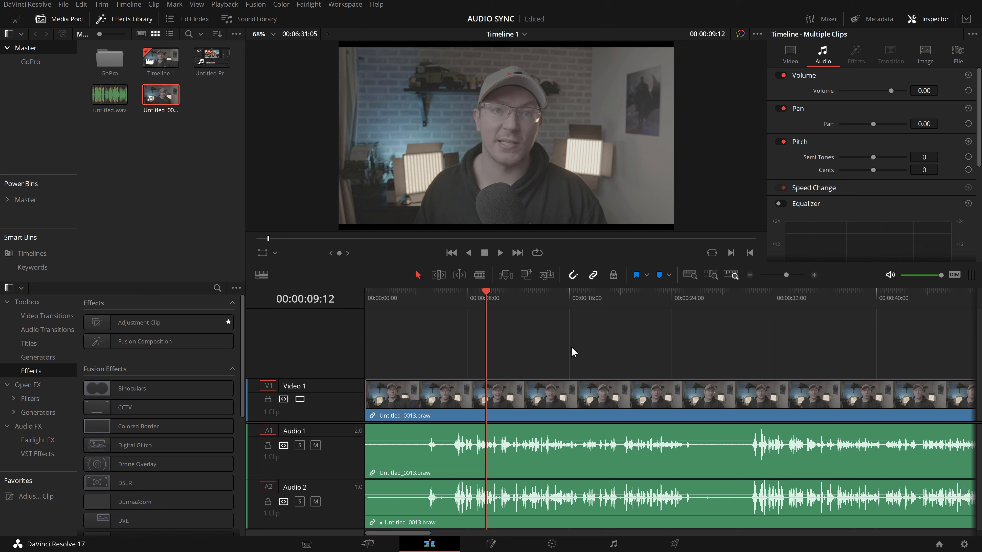
# Step: Delete the A1 audio and move the synced WAV from A2 up onto A1
pyautogui.press('alt')
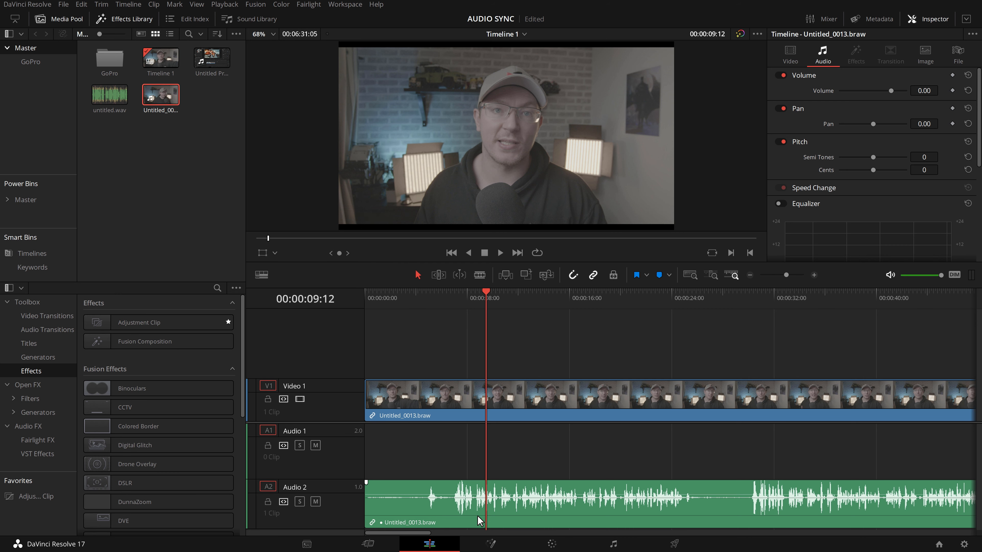
pyautogui.press('Alt')
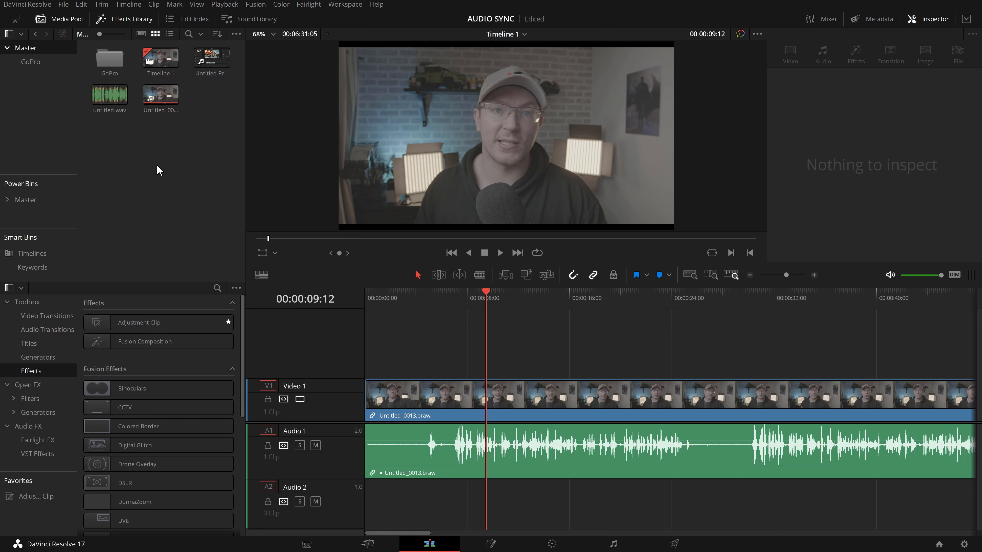
pyautogui.moveTo(111, 72)
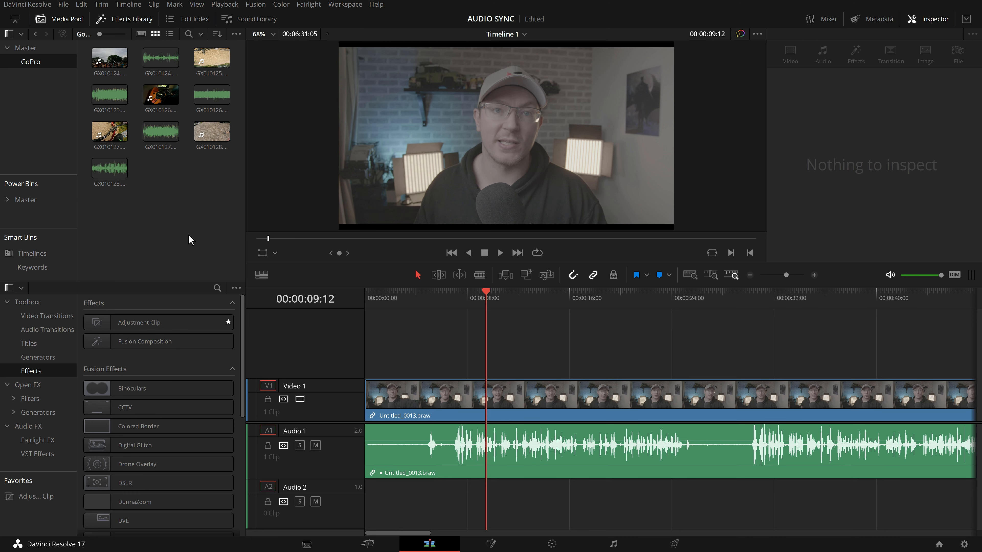
# Step: Open the GoPro bin and inspect the sync options for its first clips without applying them
pyautogui.click(109, 58)
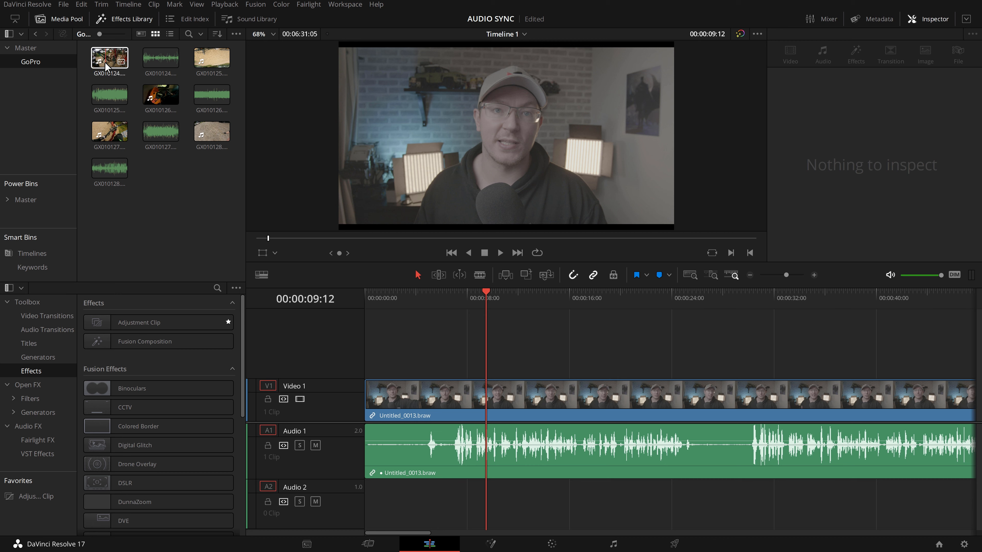
pyautogui.click(158, 61)
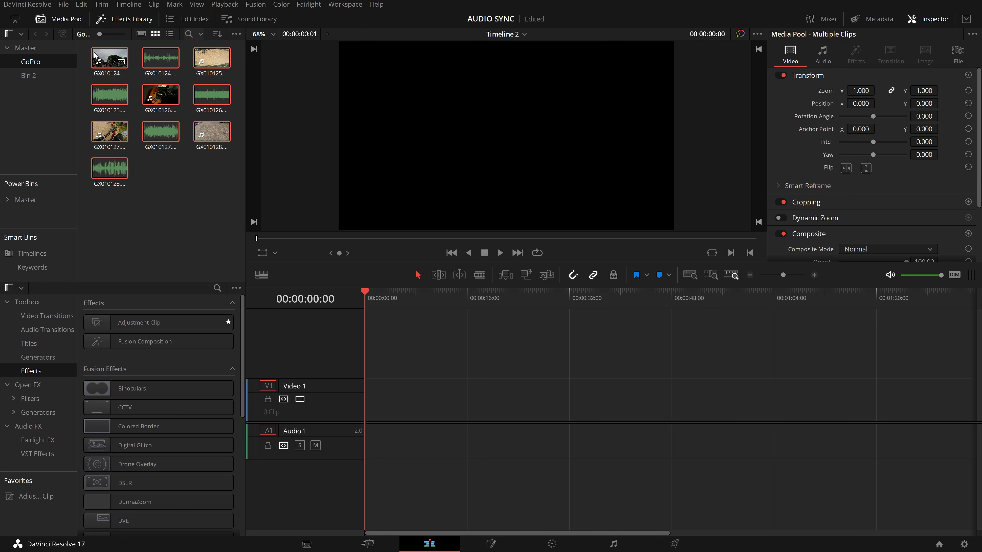
pyautogui.rightClick(110, 132)
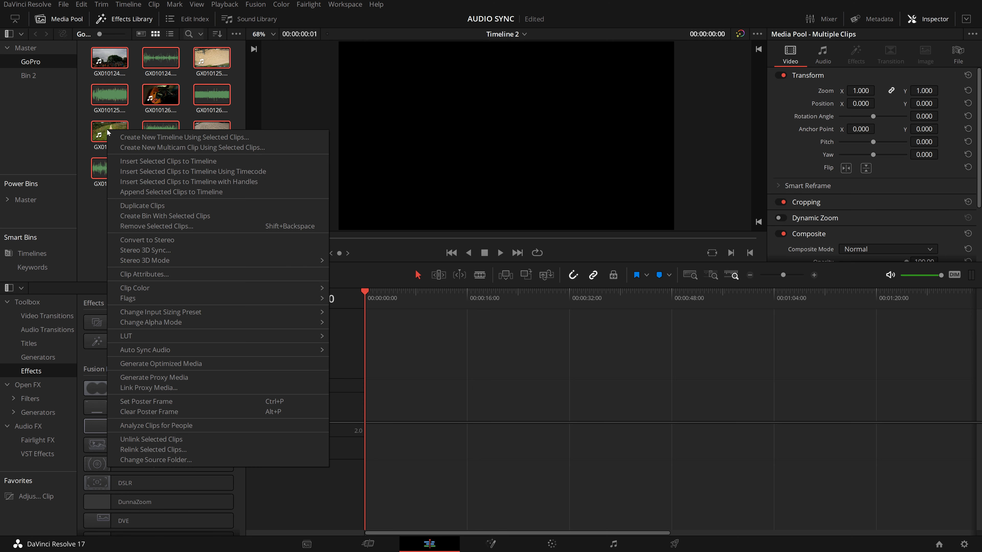
pyautogui.moveTo(146, 350)
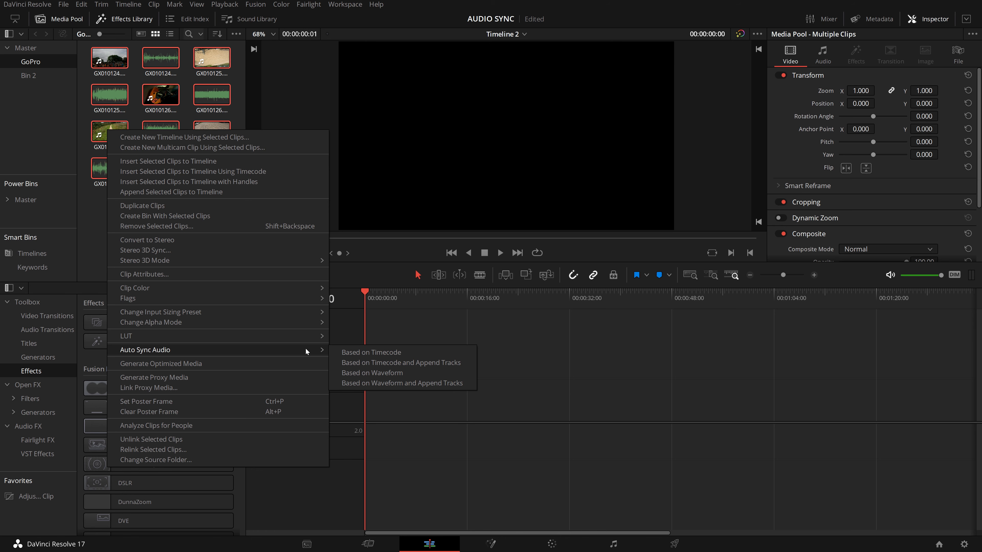
pyautogui.moveTo(375, 354)
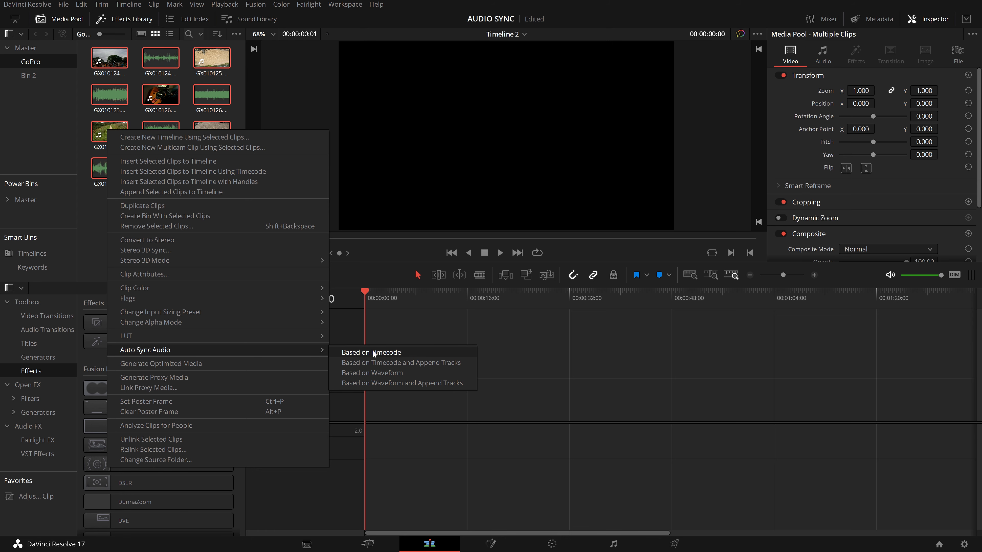
pyautogui.click(371, 352)
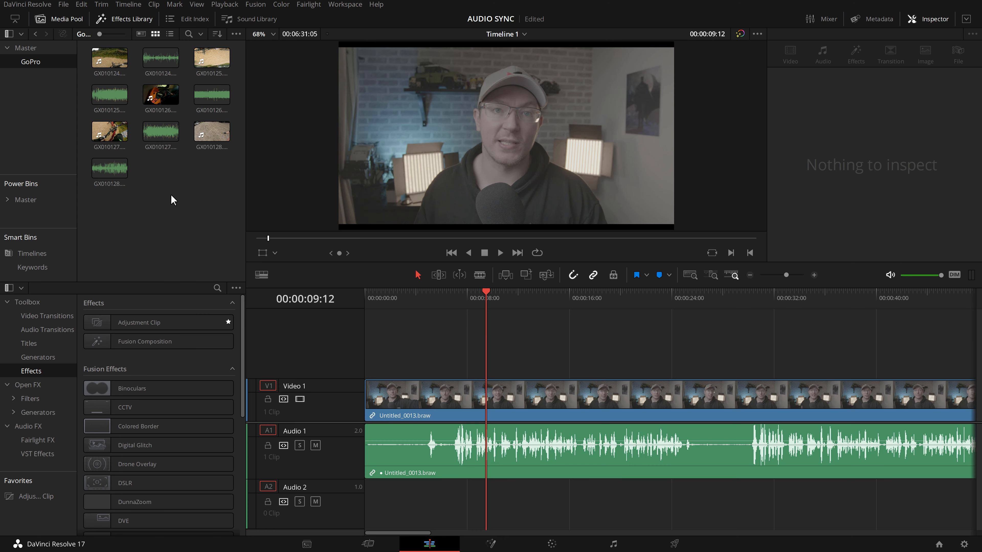
# Step: Auto Sync Audio based on waveform for the whole GoPro bin
pyautogui.rightClick(173, 200)
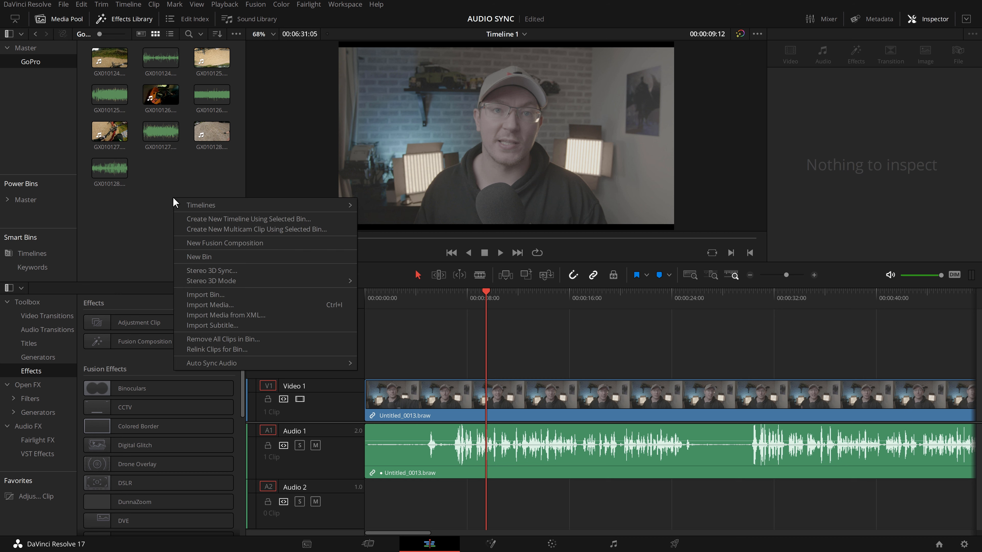
pyautogui.moveTo(196, 366)
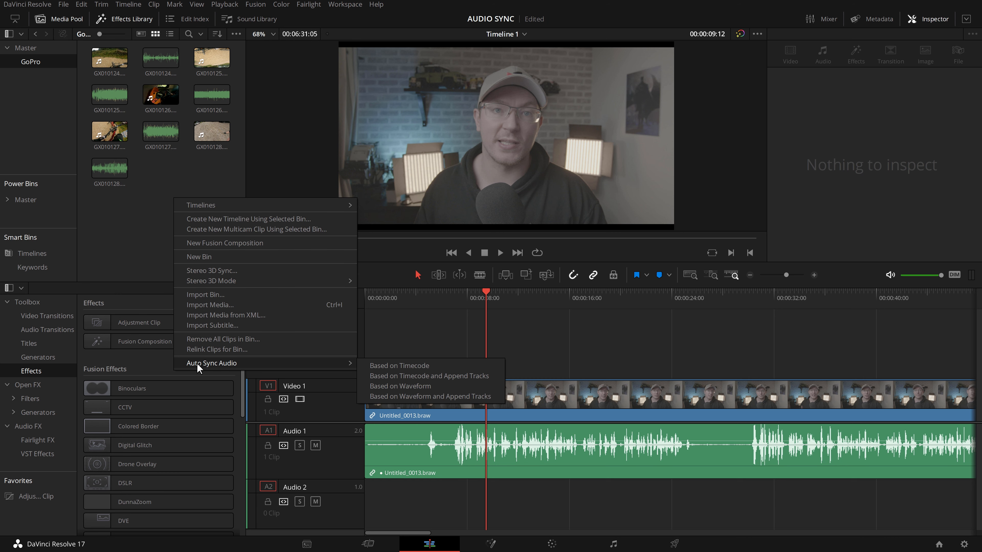
pyautogui.moveTo(407, 396)
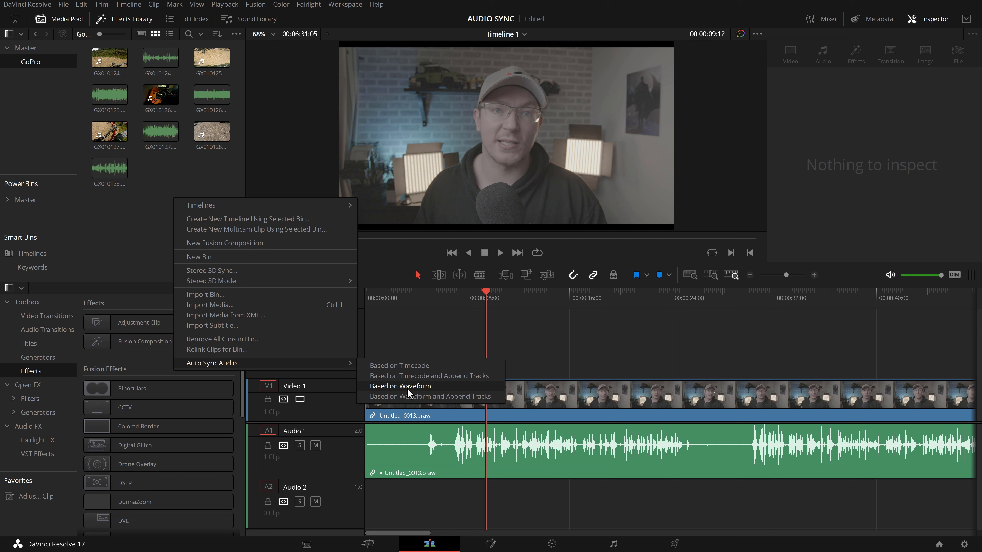
pyautogui.click(400, 386)
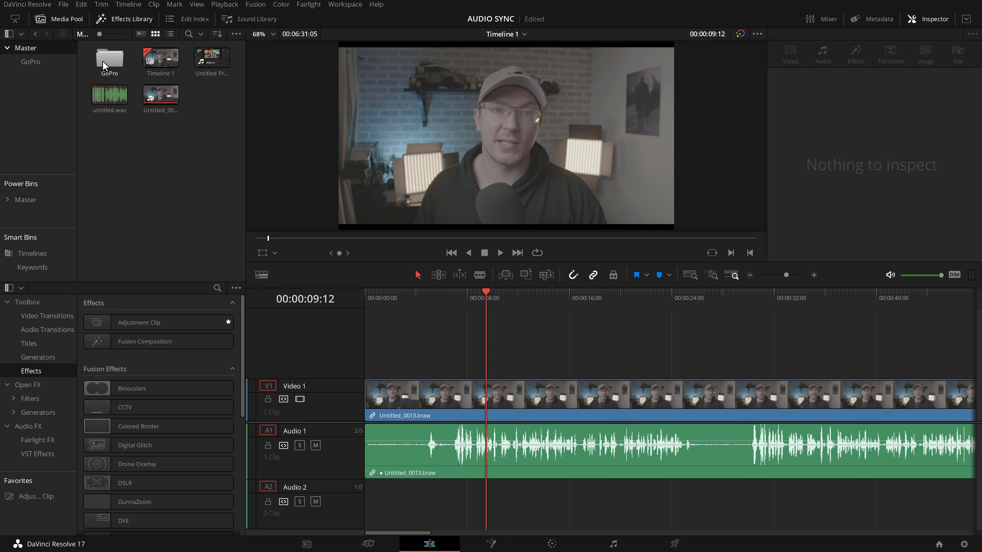
# Step: Sync the GoPro folder's clips by waveform, then open the folder and select its first clip
pyautogui.rightClick(108, 60)
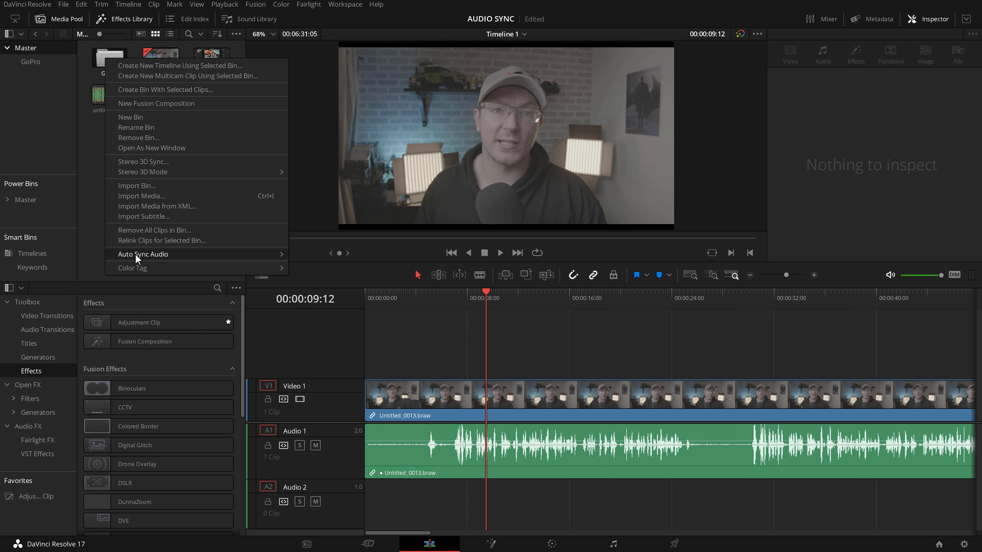
pyautogui.moveTo(138, 258)
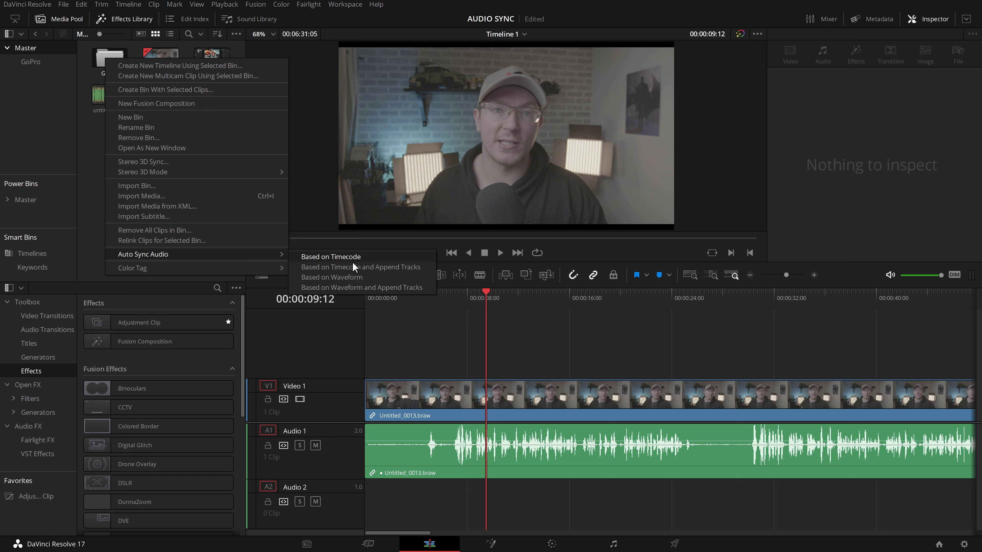
pyautogui.moveTo(352, 278)
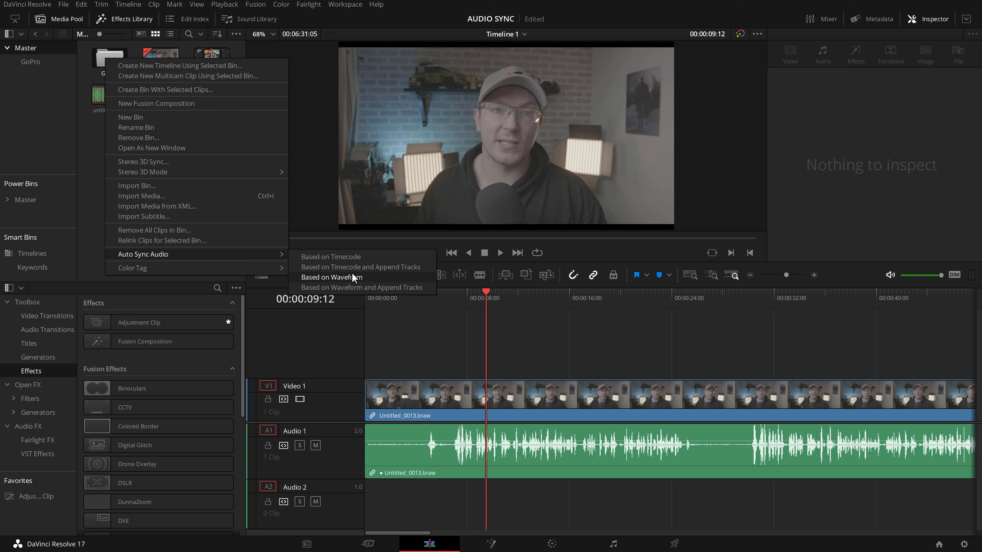
pyautogui.moveTo(329, 283)
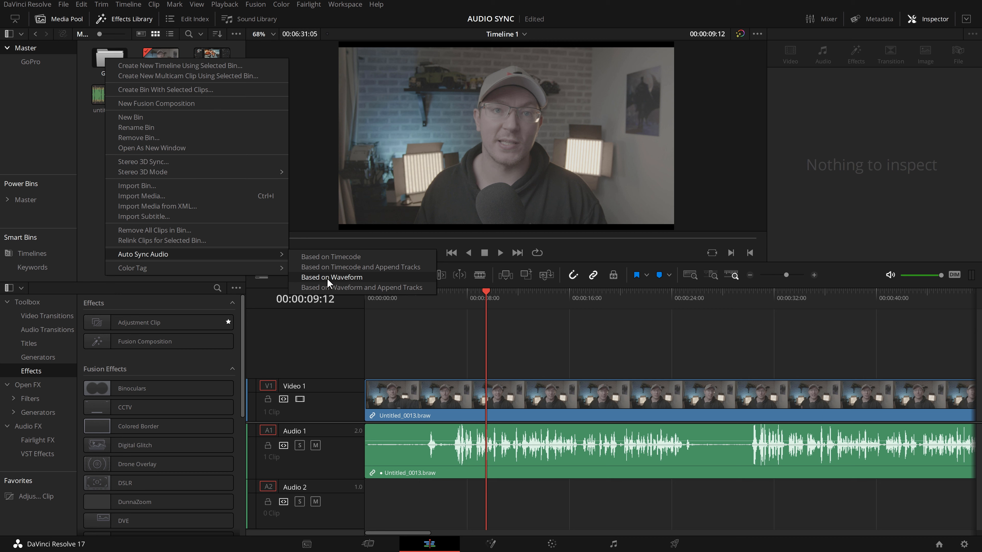
pyautogui.click(331, 277)
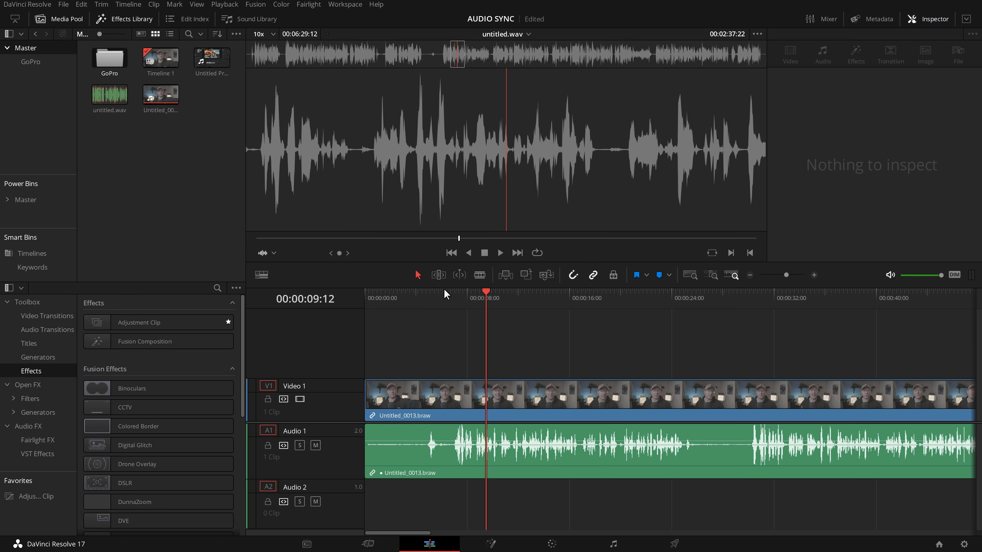
pyautogui.click(30, 62)
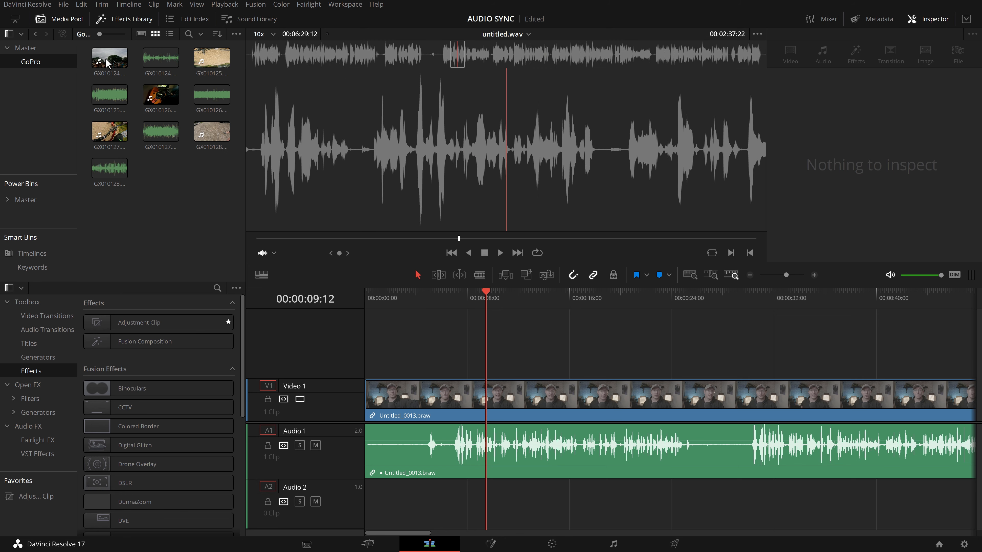
pyautogui.click(160, 58)
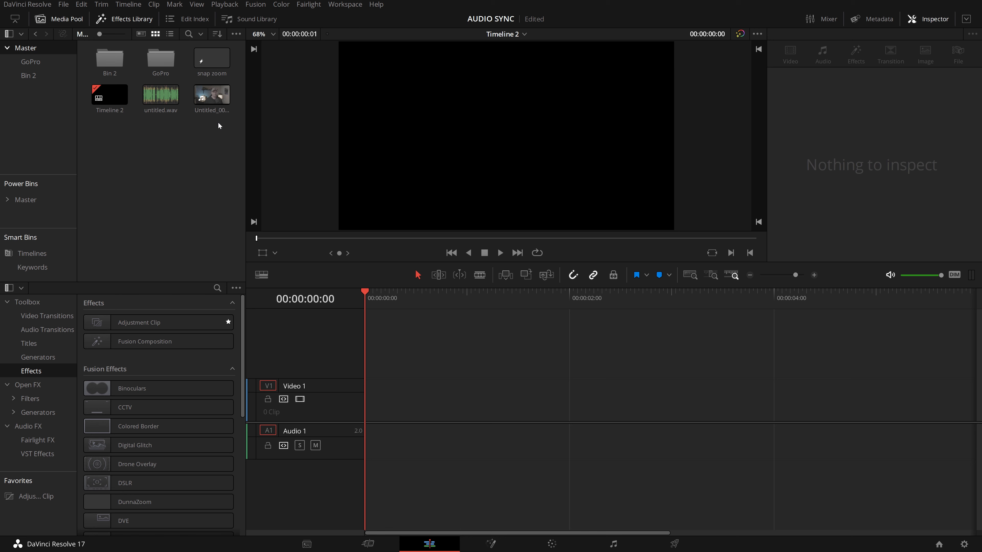
# Step: Bring up Clip Attributes for the camera clip in the Media Pool
pyautogui.click(211, 94)
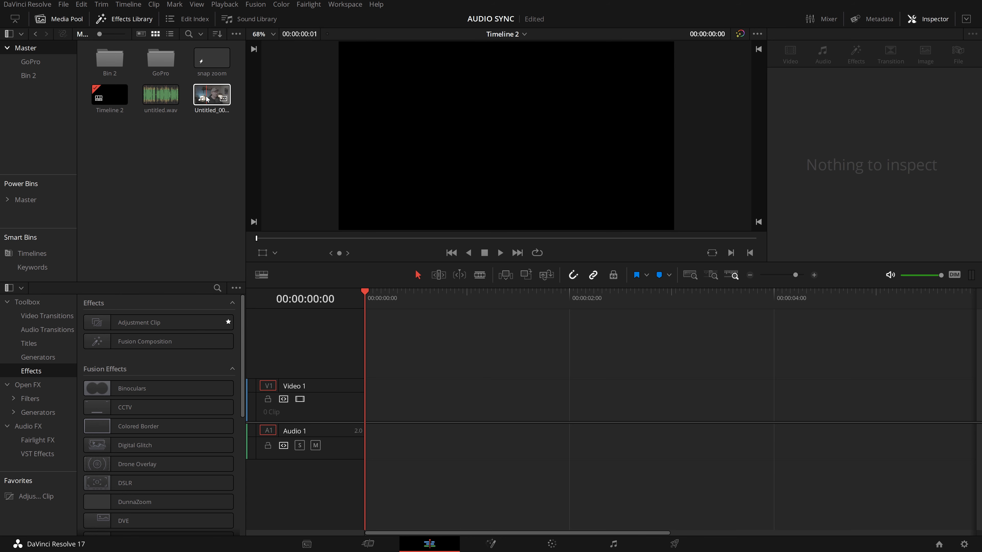
pyautogui.rightClick(207, 98)
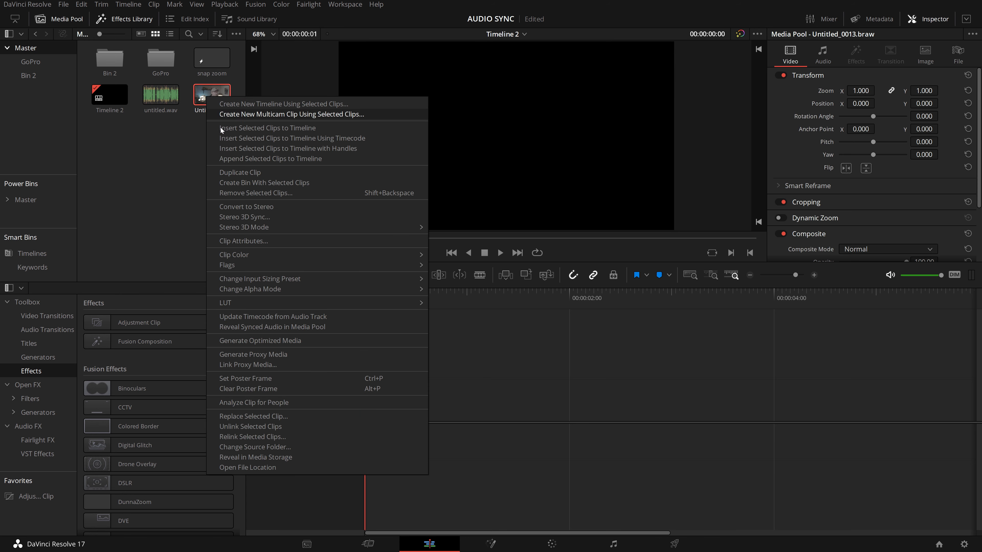
pyautogui.moveTo(274, 245)
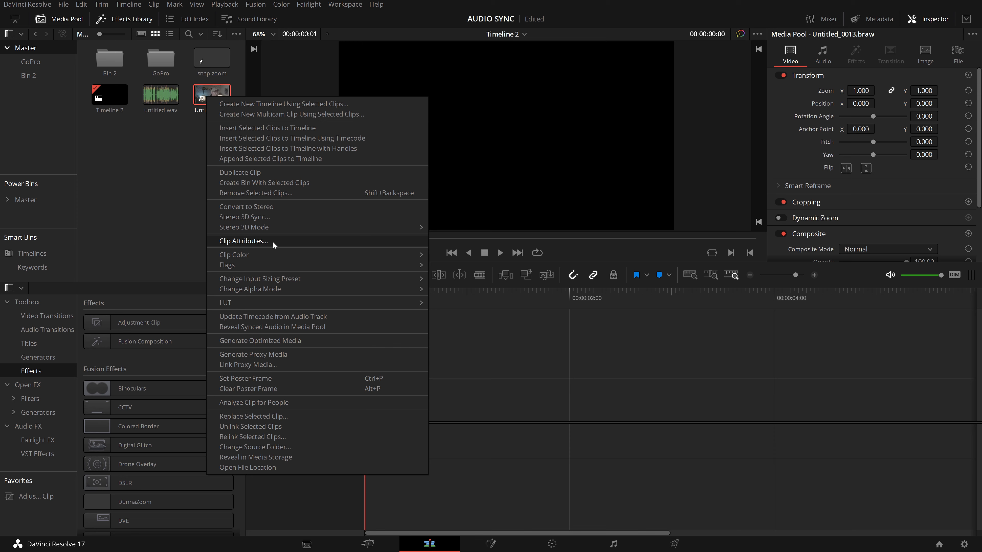
pyautogui.click(243, 241)
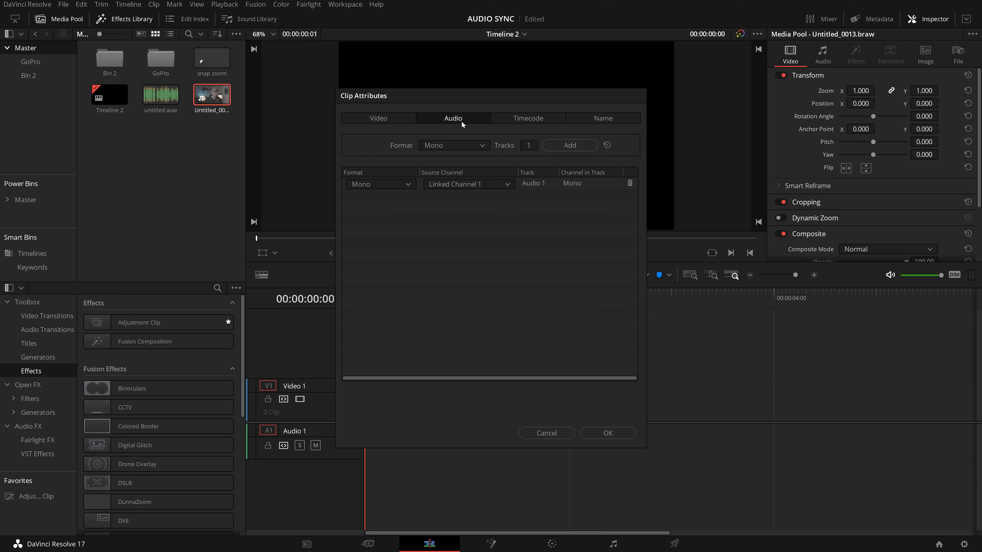
pyautogui.moveTo(462, 227)
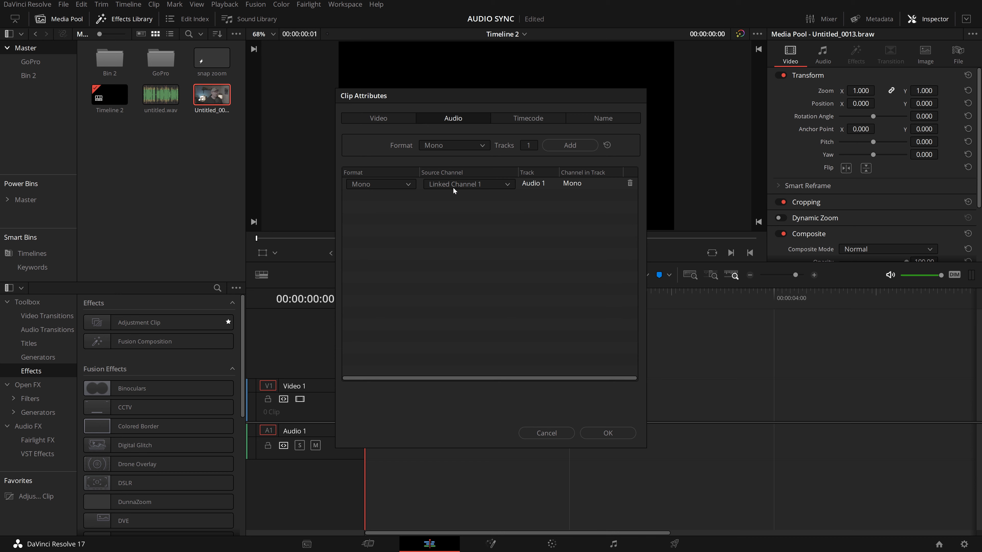
pyautogui.moveTo(458, 190)
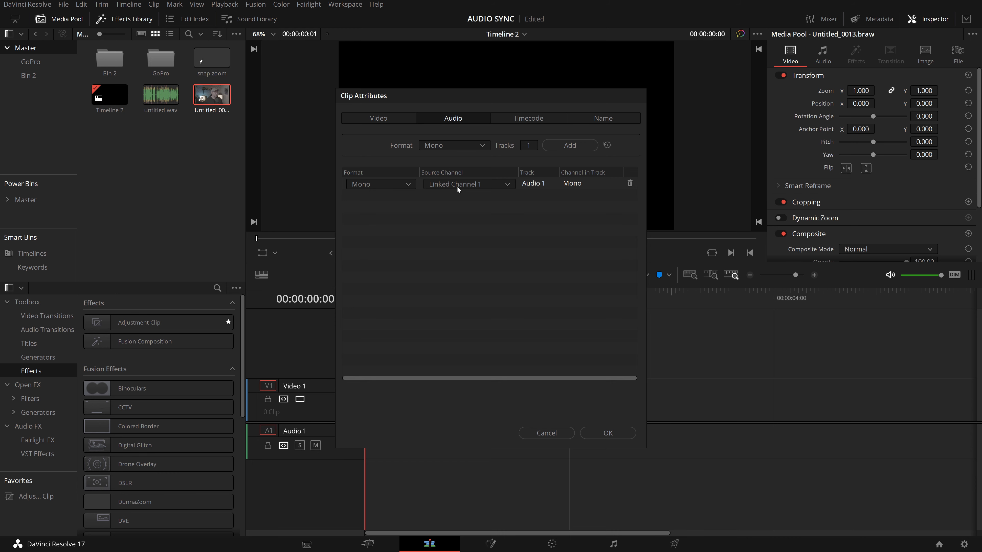
# Step: Set Source Channel to Embedded Channel 1 and Format to Stereo, then confirm
pyautogui.click(469, 184)
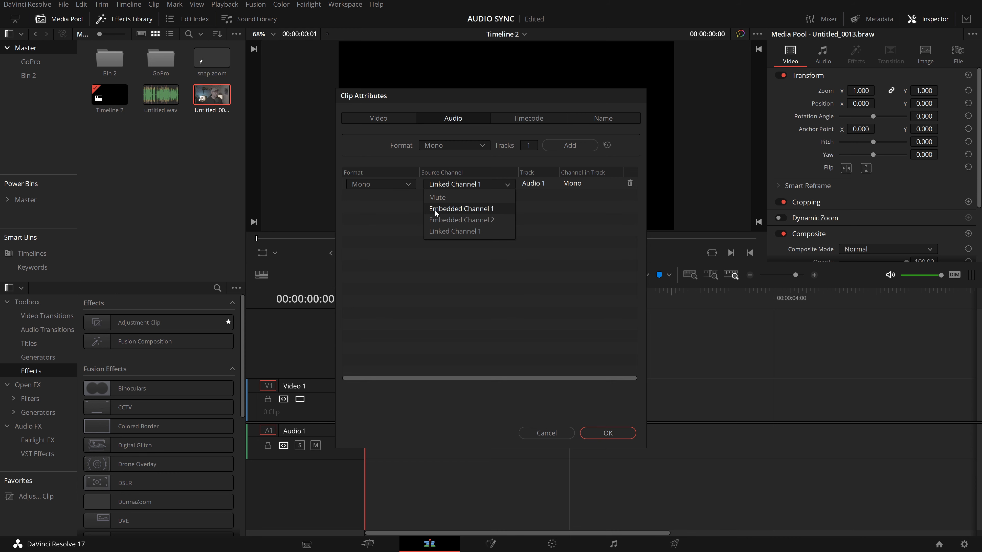
pyautogui.click(462, 209)
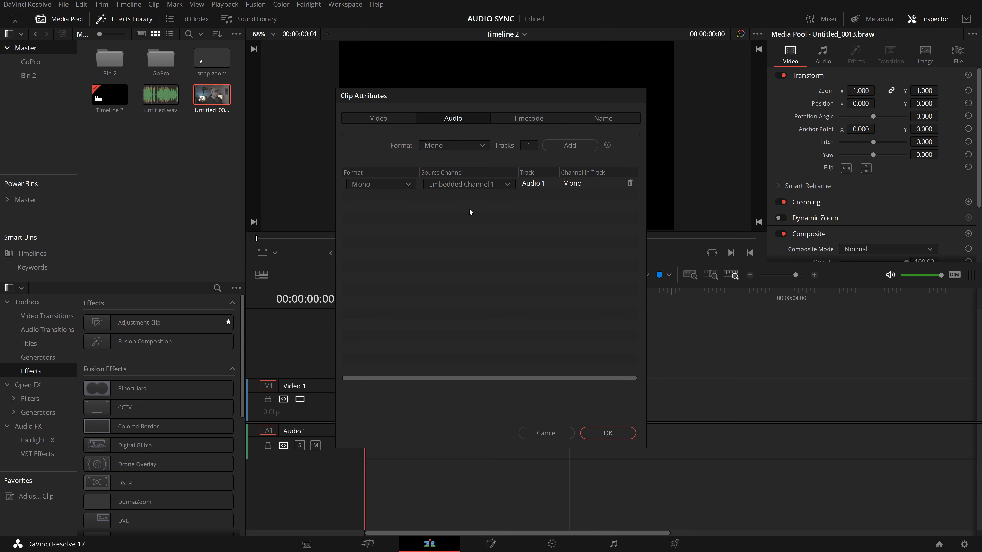
pyautogui.moveTo(422, 210)
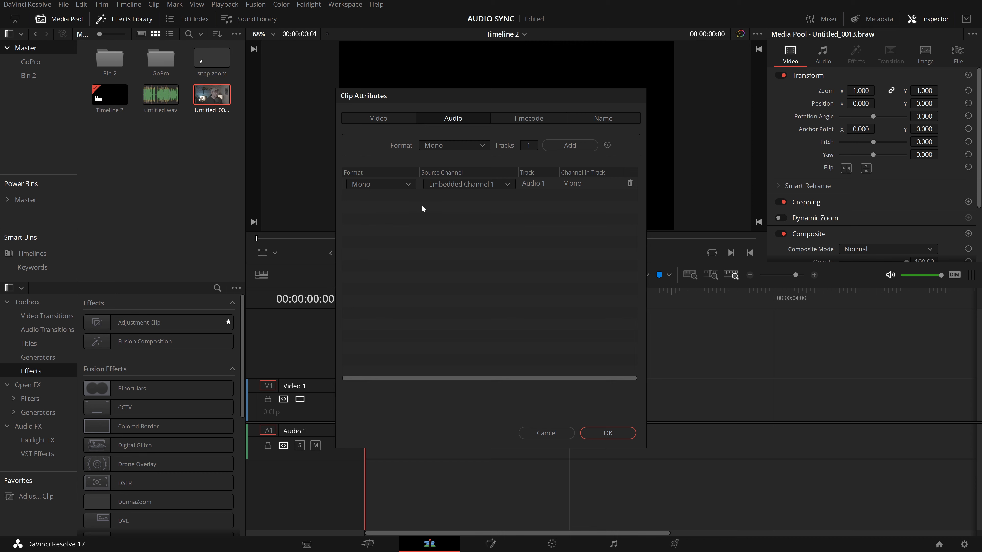
pyautogui.click(381, 184)
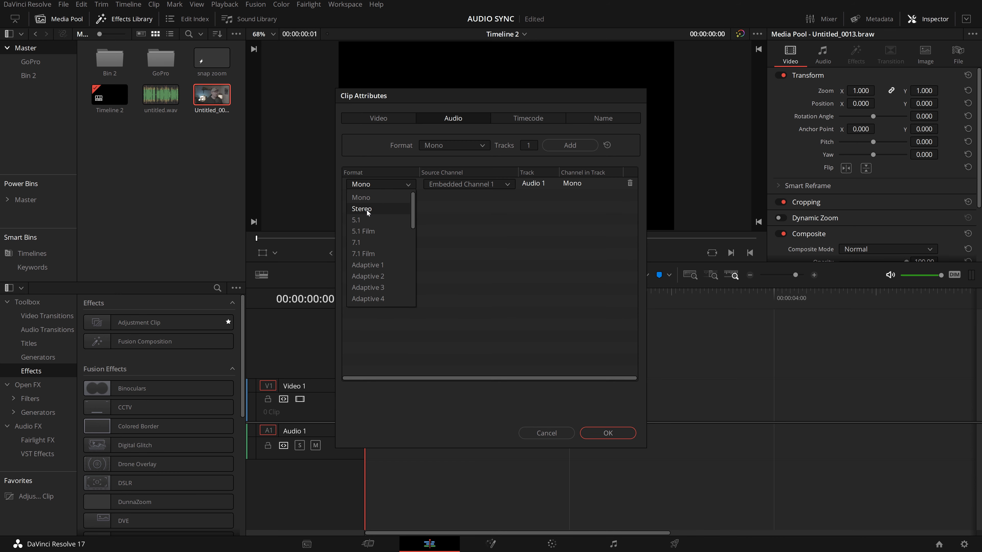
pyautogui.click(362, 209)
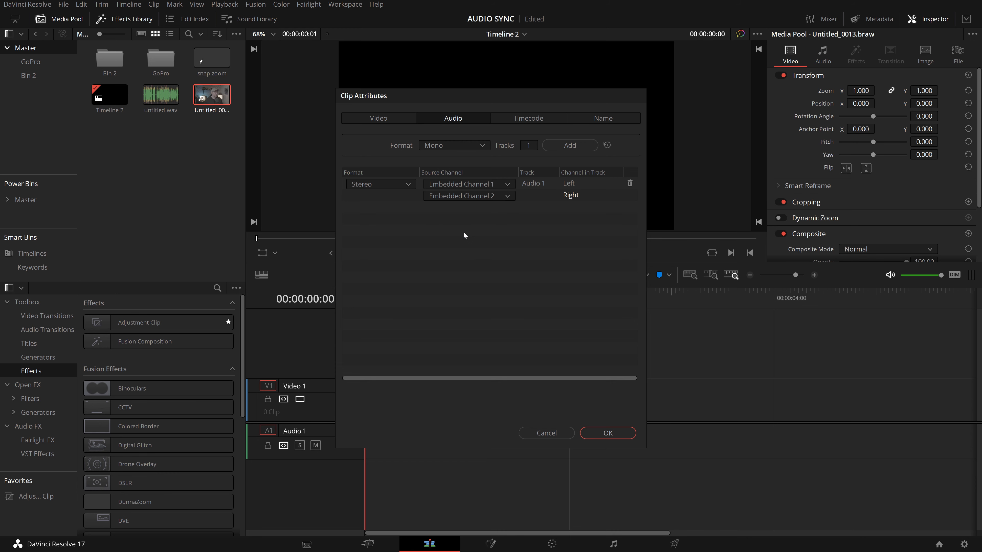
pyautogui.click(608, 433)
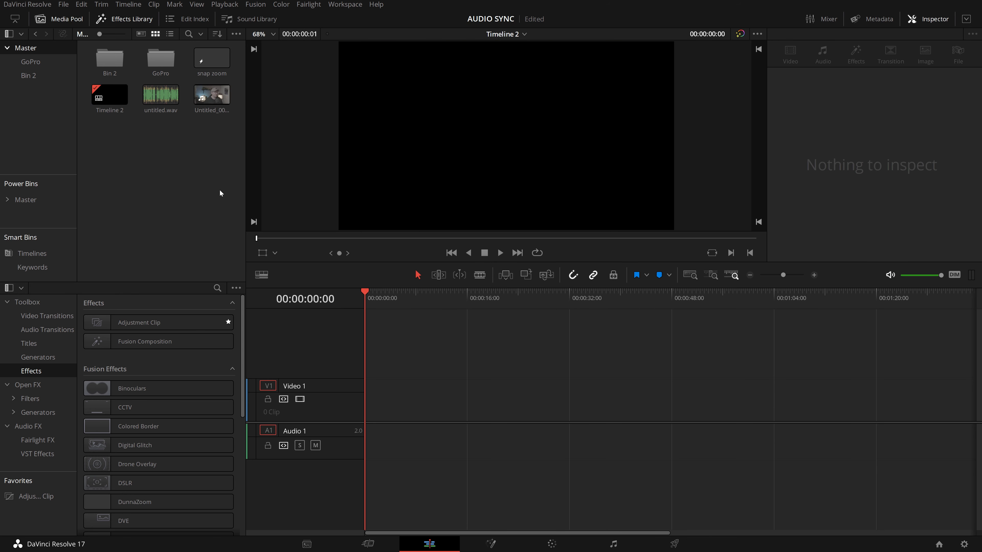
pyautogui.moveTo(224, 184)
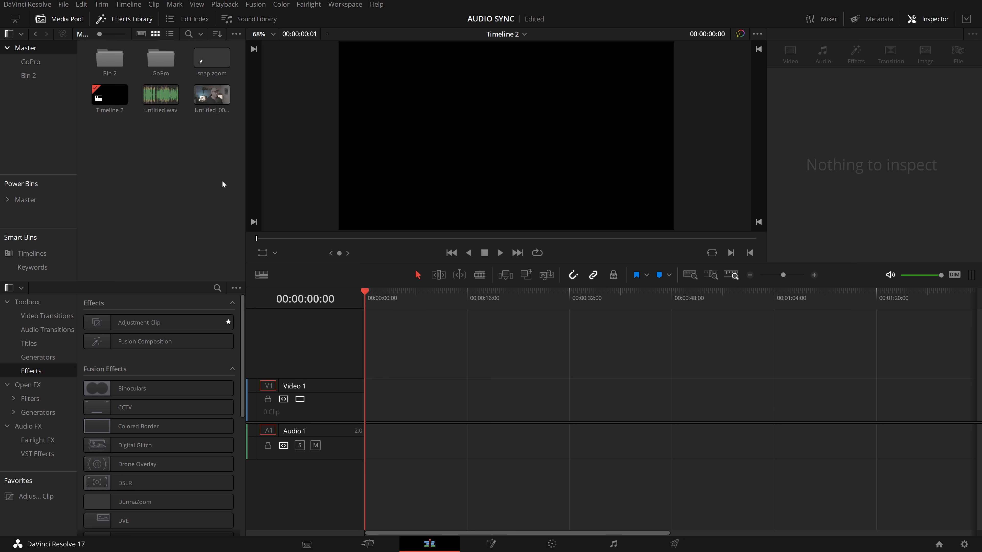
# Step: In Clip Attributes, delete the extra Audio 2 mono linked-channel track and confirm
pyautogui.rightClick(211, 94)
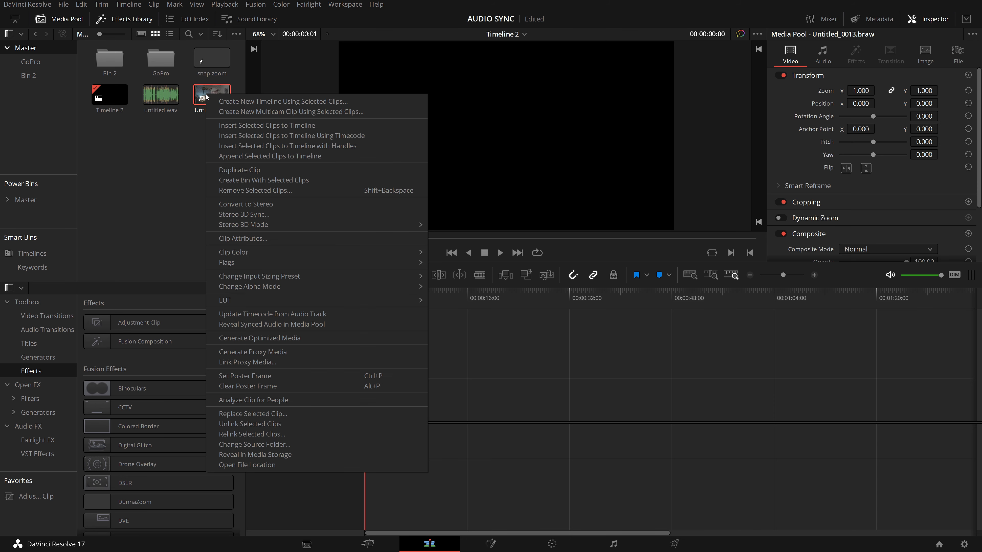
pyautogui.moveTo(237, 241)
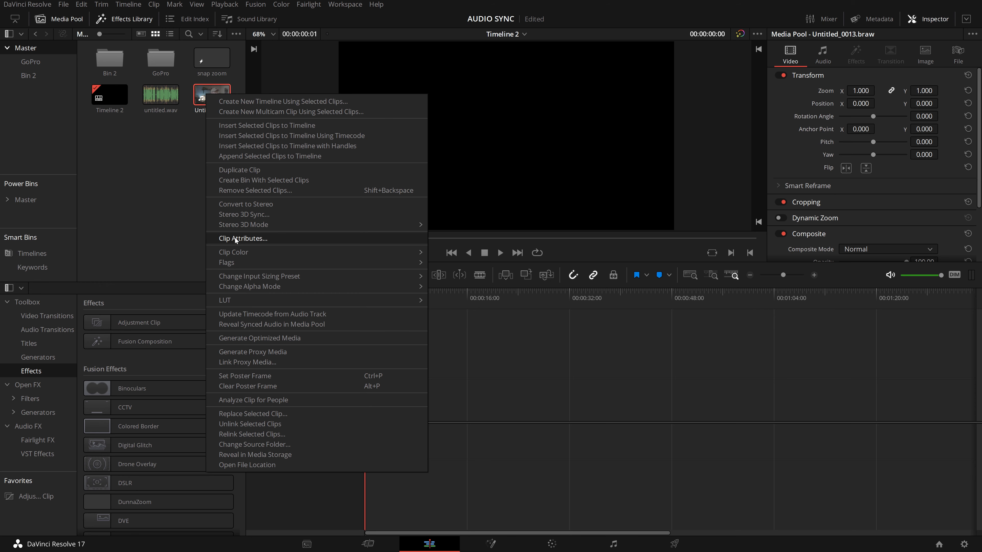
pyautogui.click(243, 238)
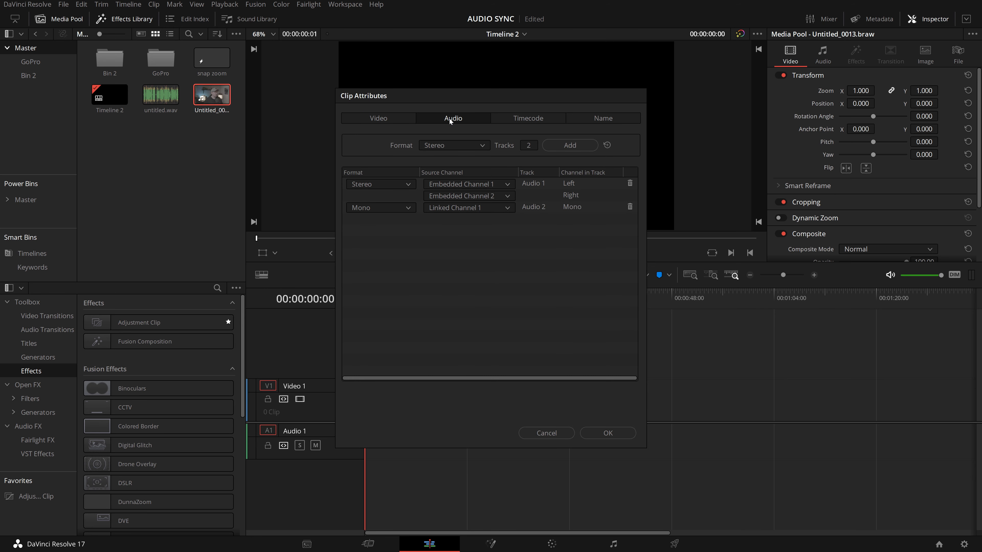
pyautogui.moveTo(403, 166)
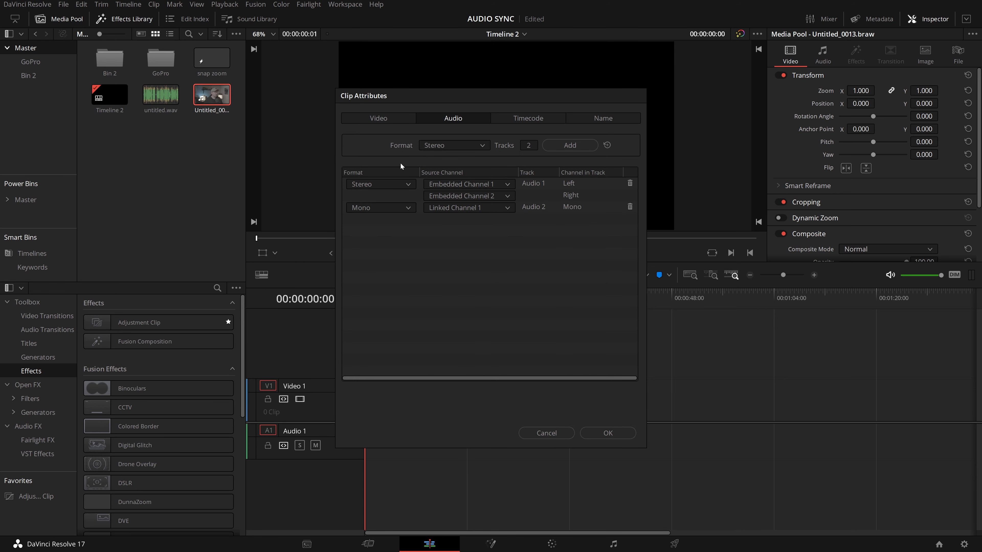
pyautogui.moveTo(442, 228)
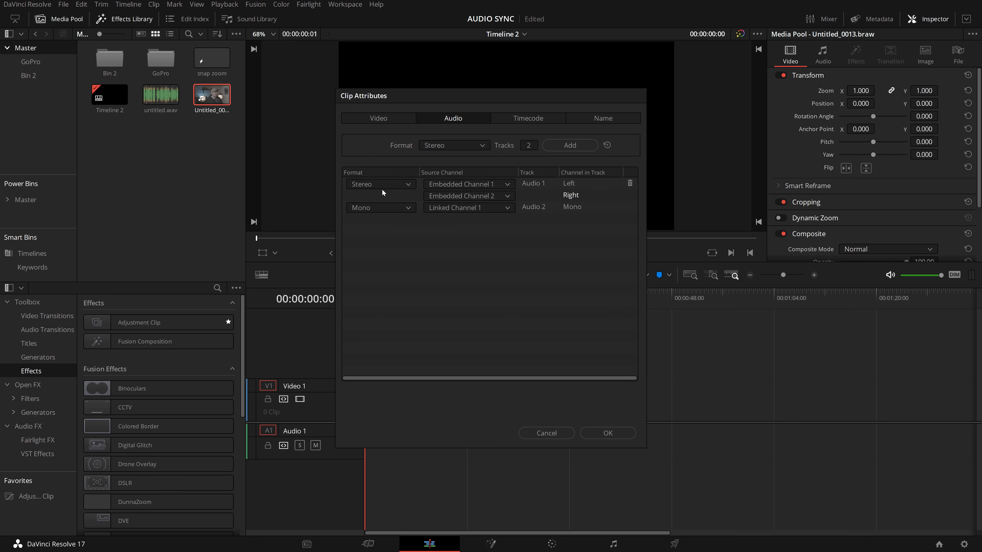
pyautogui.moveTo(450, 189)
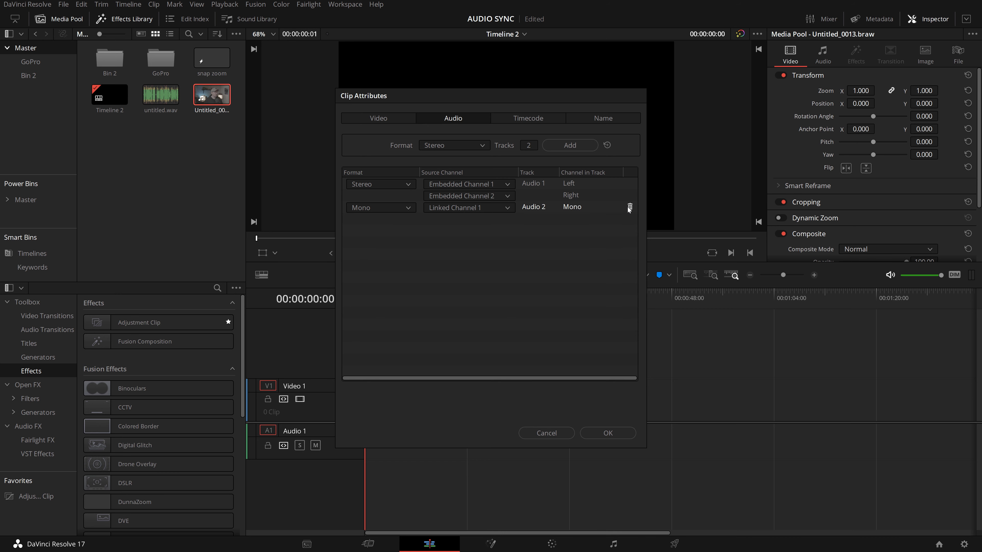
pyautogui.moveTo(632, 211)
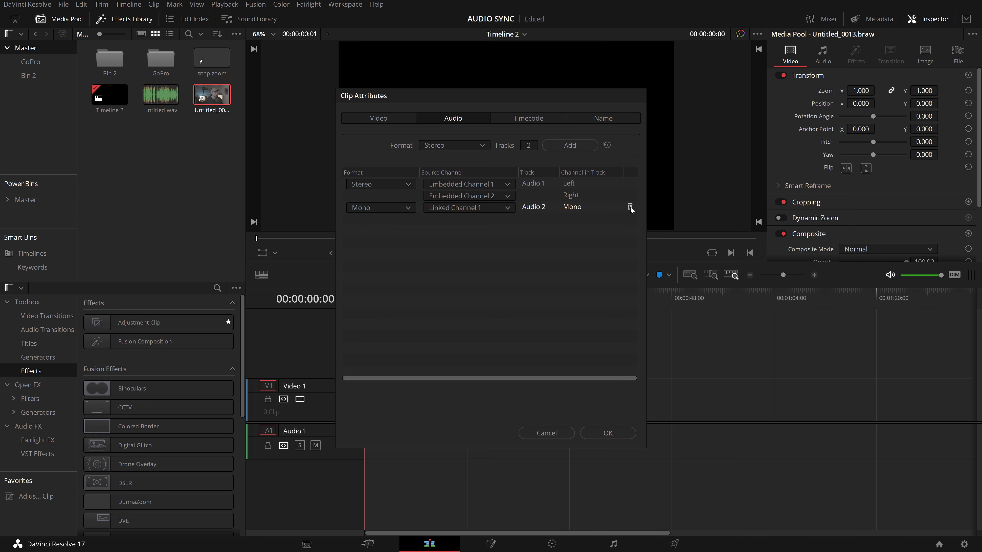
pyautogui.click(629, 207)
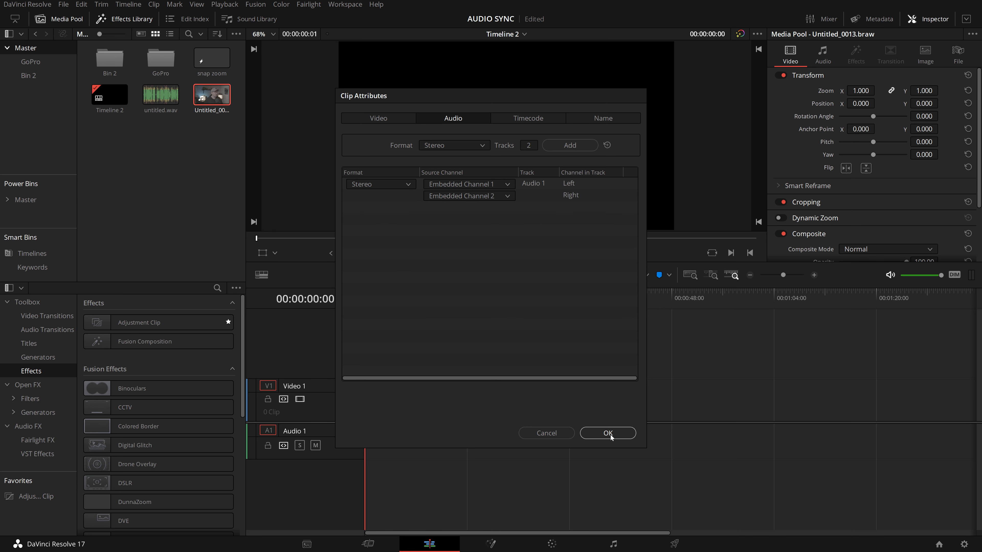
pyautogui.click(608, 433)
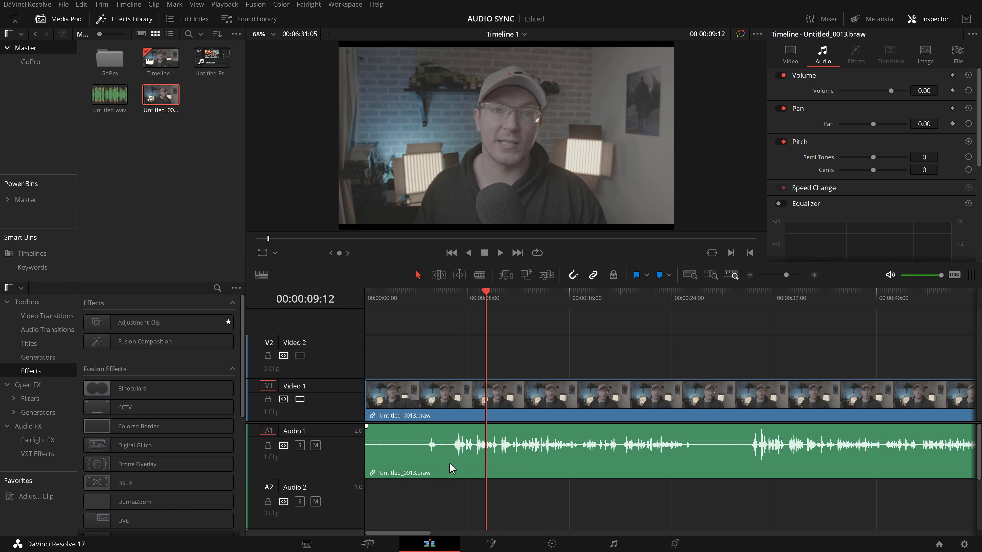
pyautogui.moveTo(499, 452)
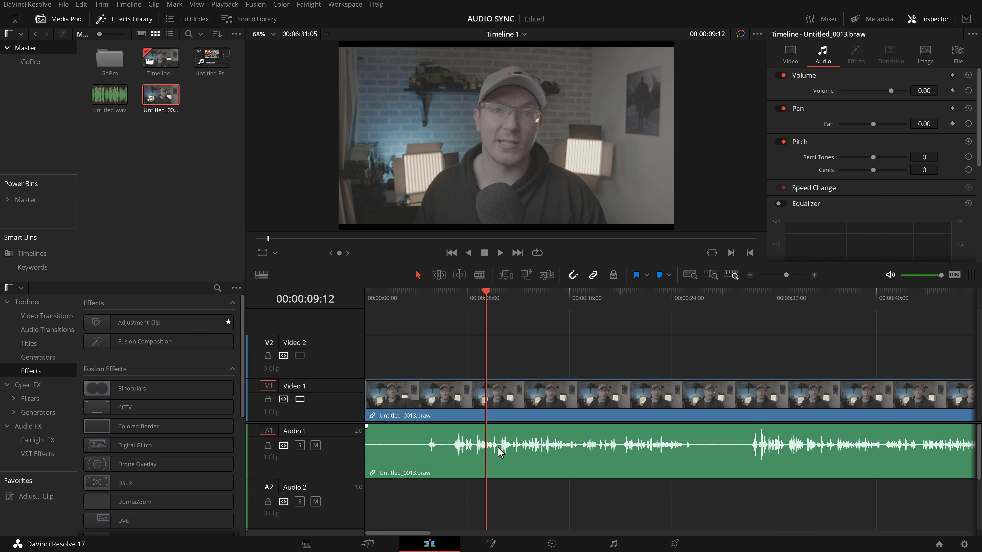
# Step: Auto Align the camera clip and the WAV on Audio 2 based on waveform
pyautogui.click(110, 94)
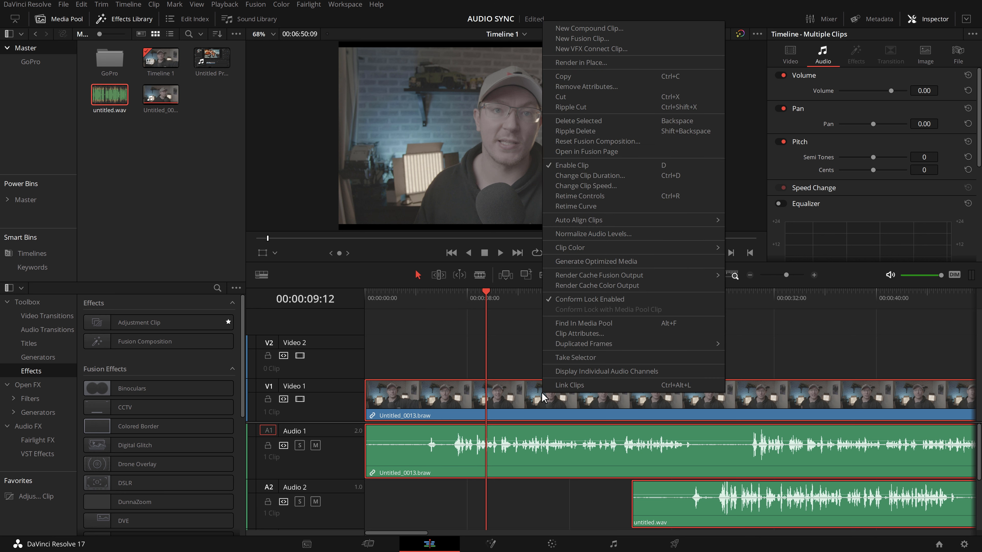
pyautogui.moveTo(585, 220)
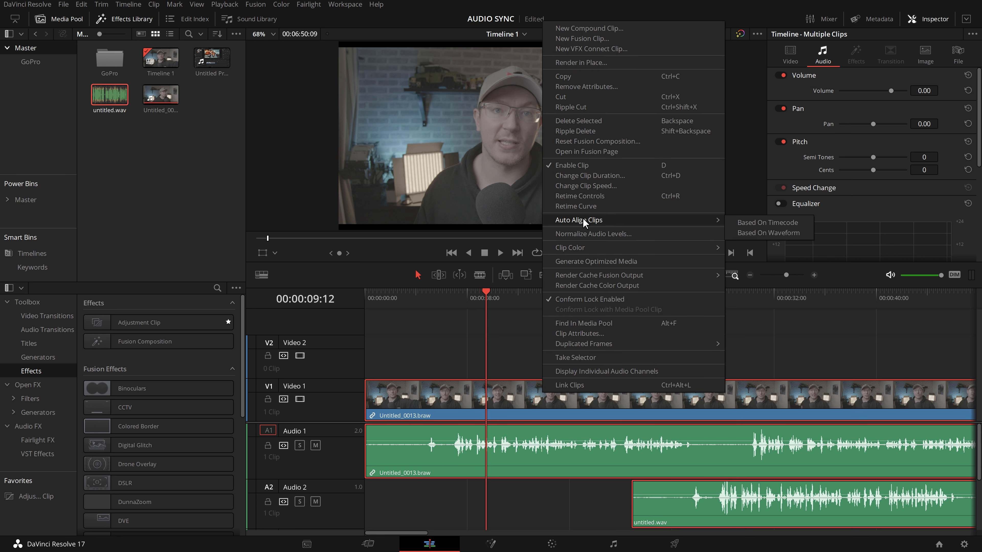
pyautogui.moveTo(630, 225)
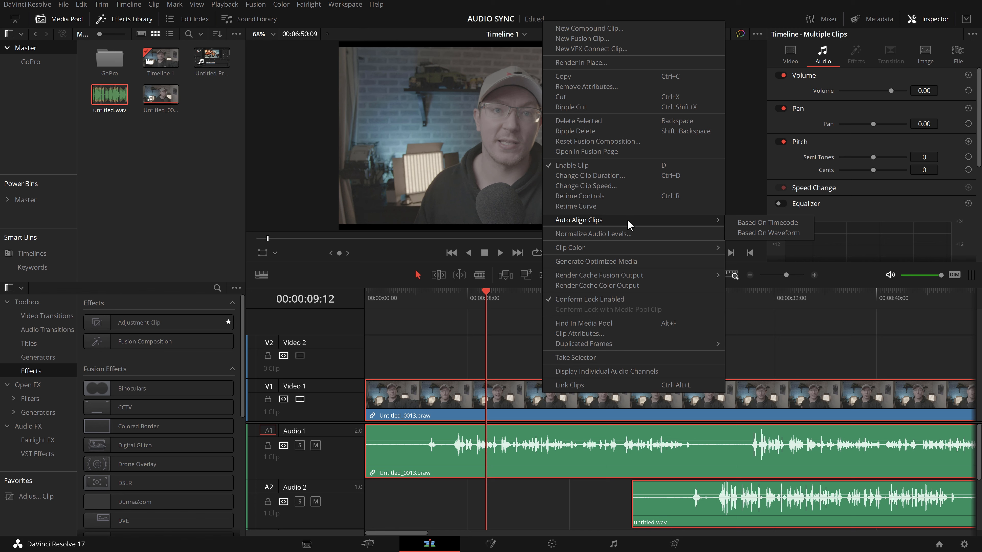
pyautogui.moveTo(769, 234)
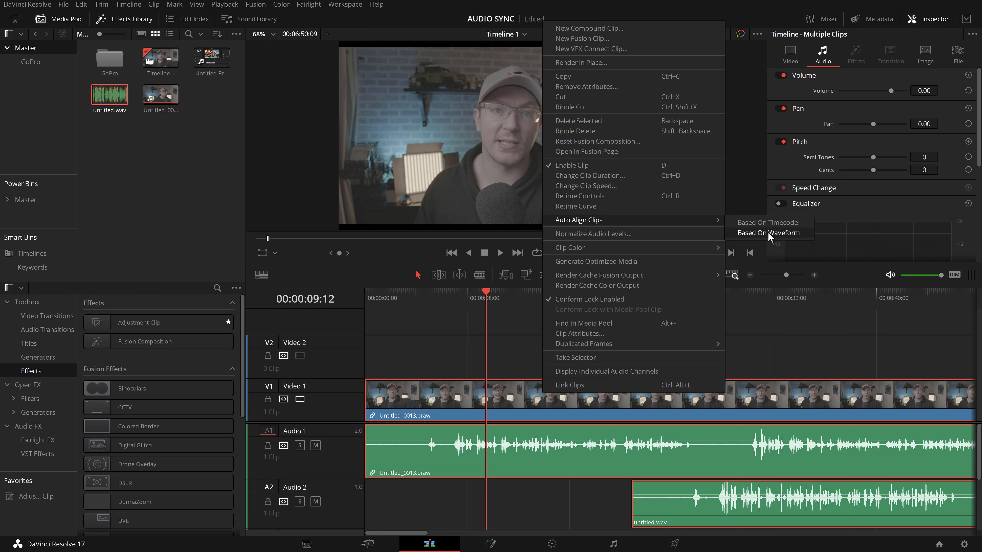
pyautogui.click(768, 233)
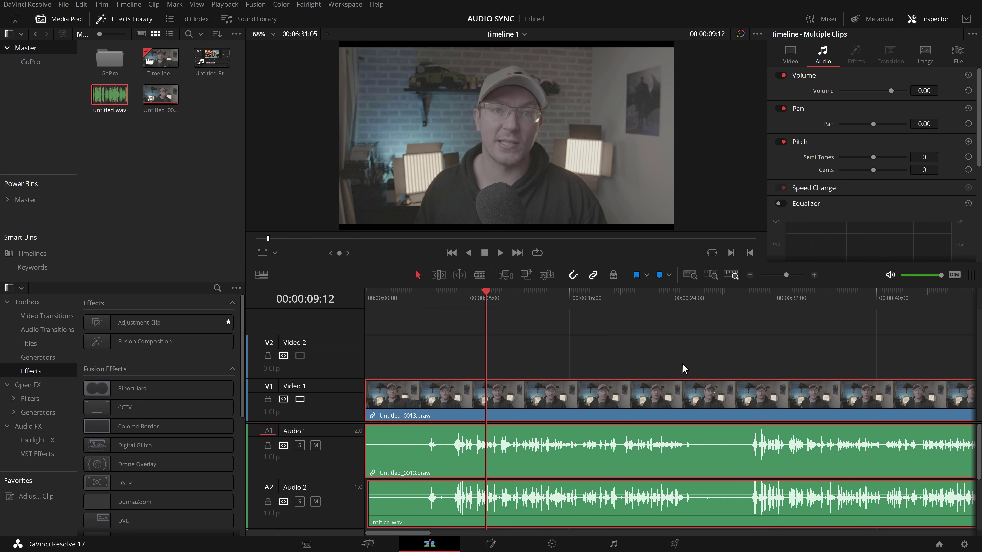
pyautogui.moveTo(787, 301)
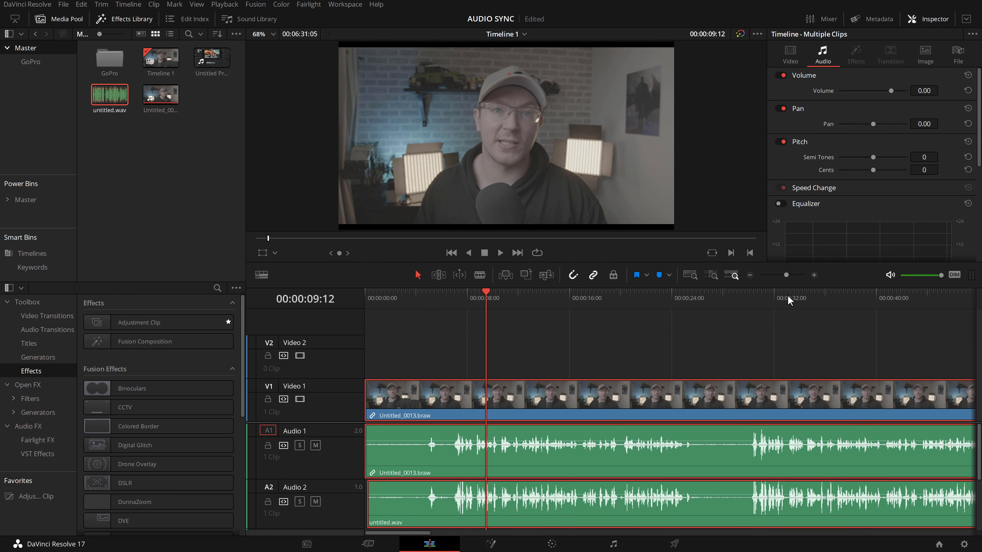
# Step: Compare the waveforms, then delete the camera's own audio from Audio 1
pyautogui.click(814, 275)
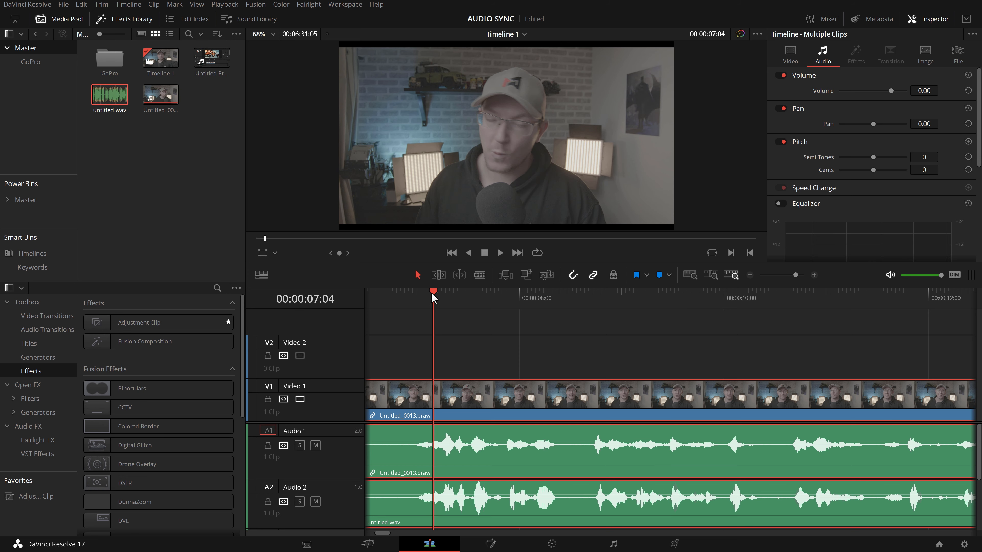
pyautogui.click(501, 253)
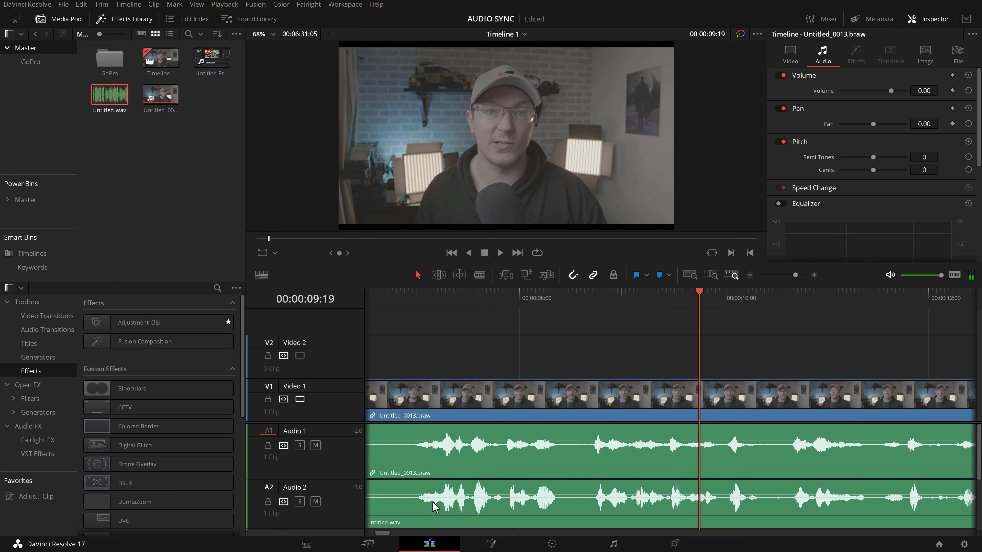
pyautogui.moveTo(520, 467)
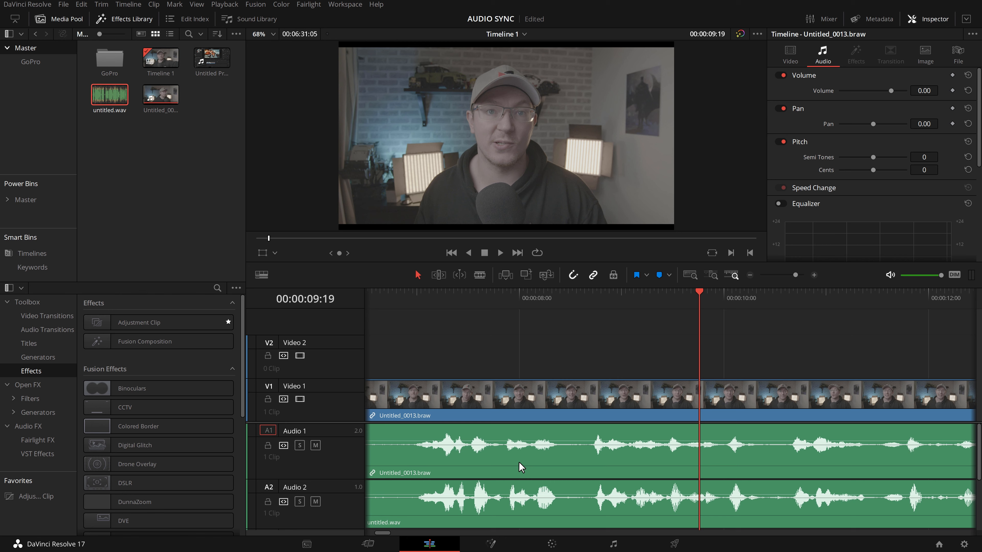
pyautogui.press('alt')
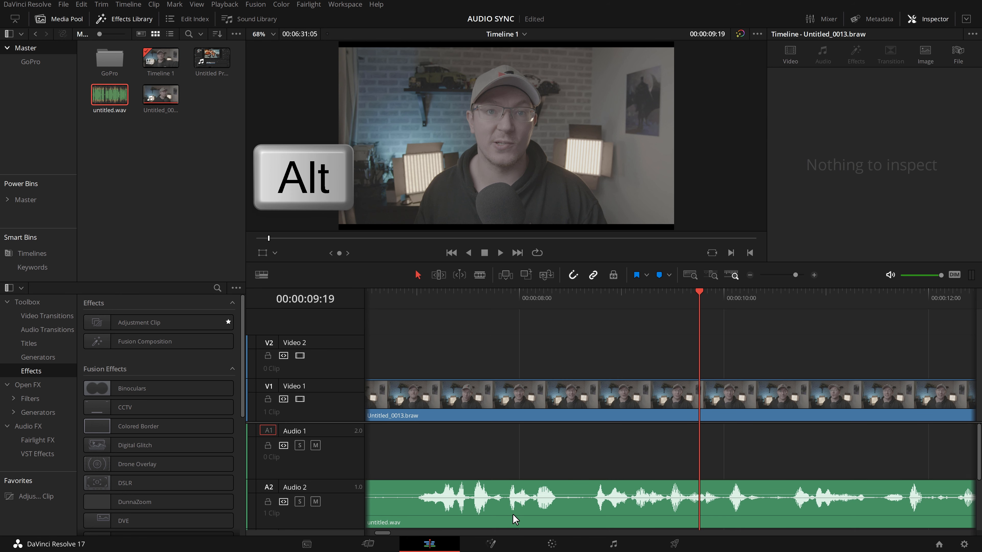
# Step: Move untitled.wav from Audio 2 up onto Audio 1 beneath the video
pyautogui.click(531, 516)
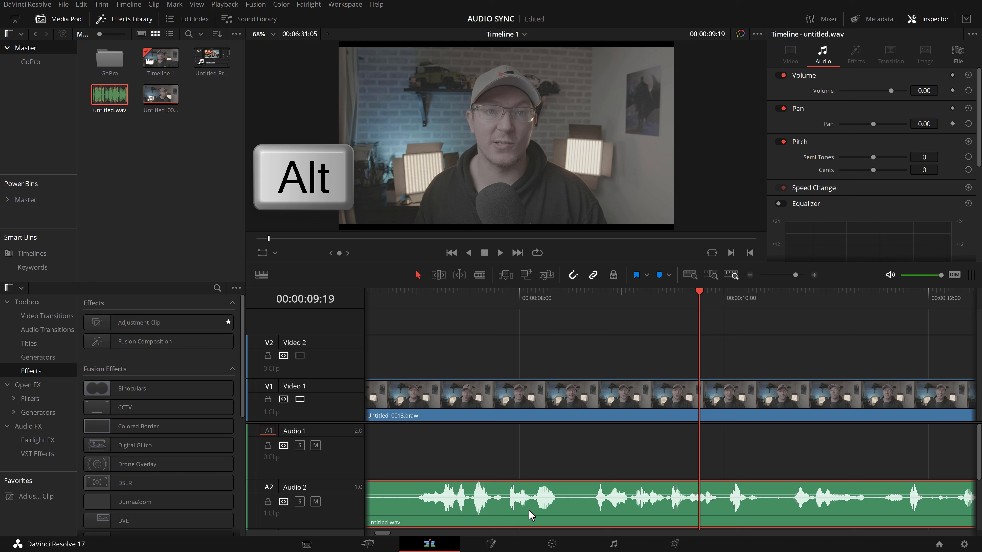
pyautogui.moveTo(548, 463)
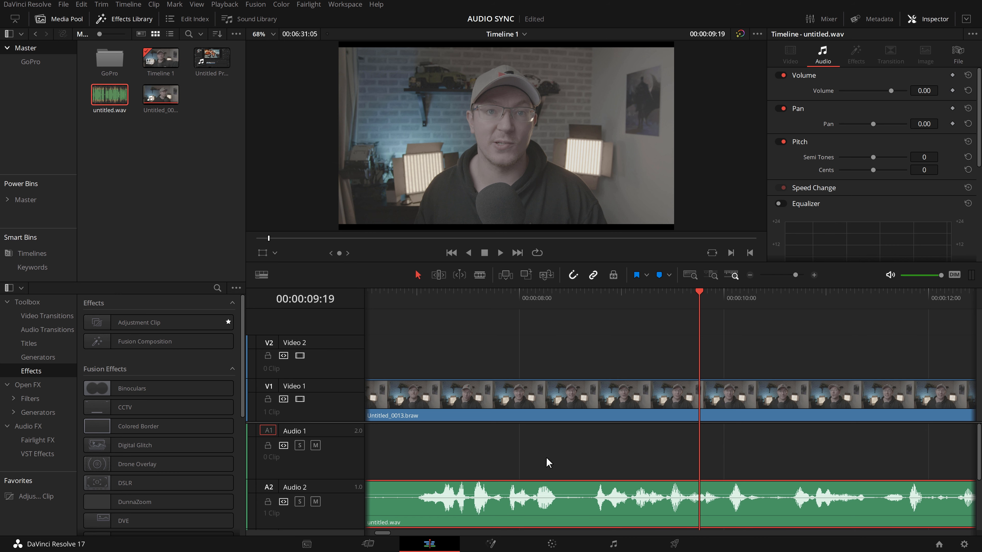
pyautogui.press('shift')
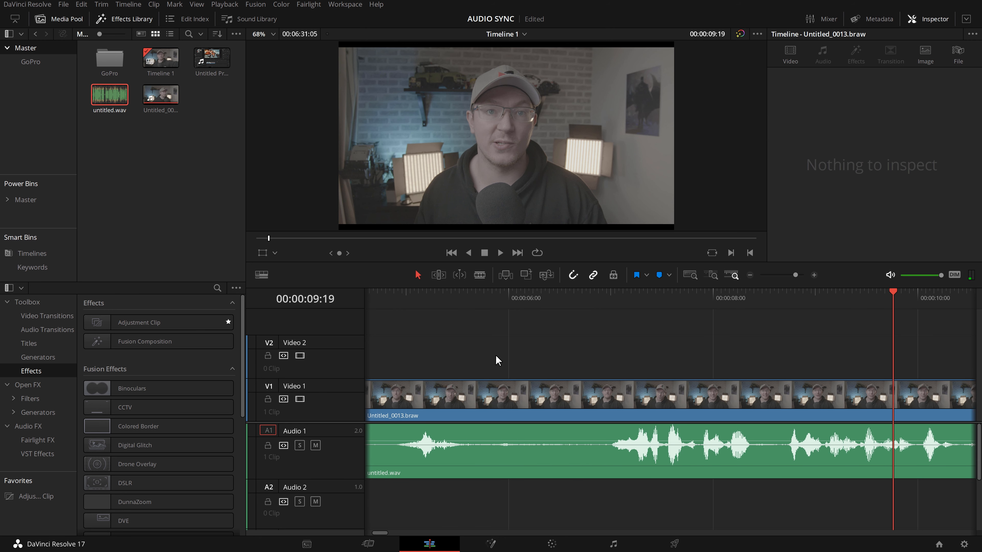
# Step: Select the camera clip and the WAV together and link them via Link Clips
pyautogui.moveTo(561, 341); pyautogui.dragTo(648, 457)
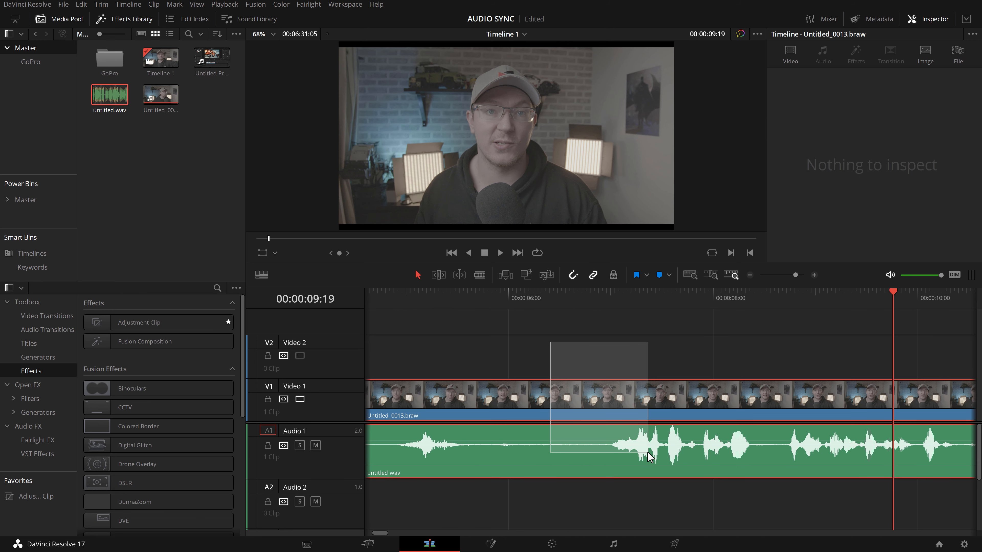
pyautogui.rightClick(649, 458)
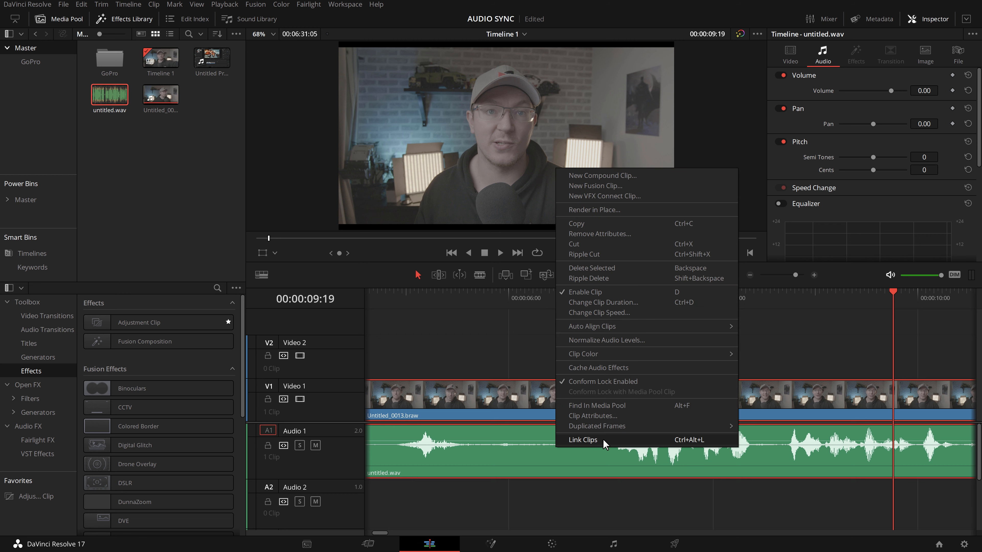
pyautogui.click(583, 440)
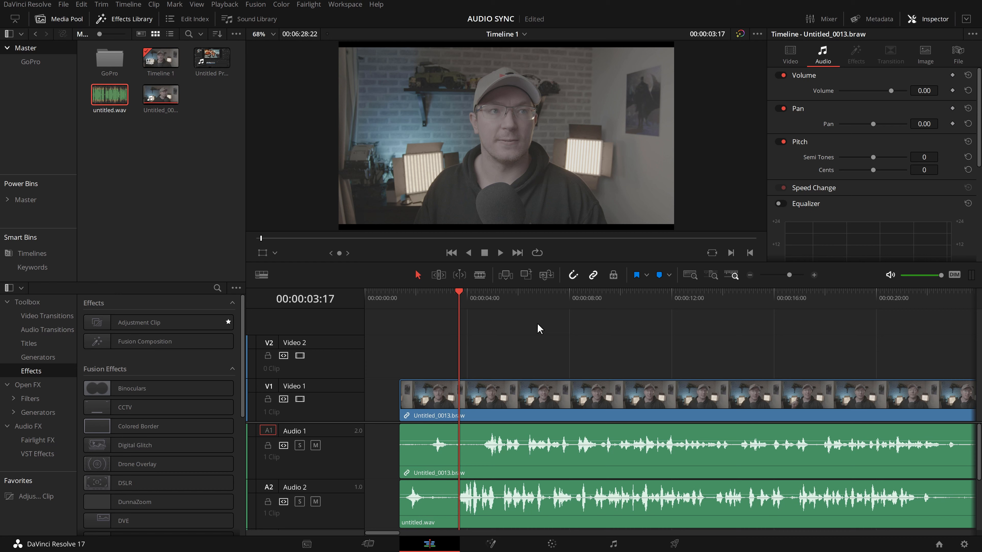
# Step: Play Timeline 1 to check sync, then select untitled.wav on Audio 2 for repositioning
pyautogui.click(500, 252)
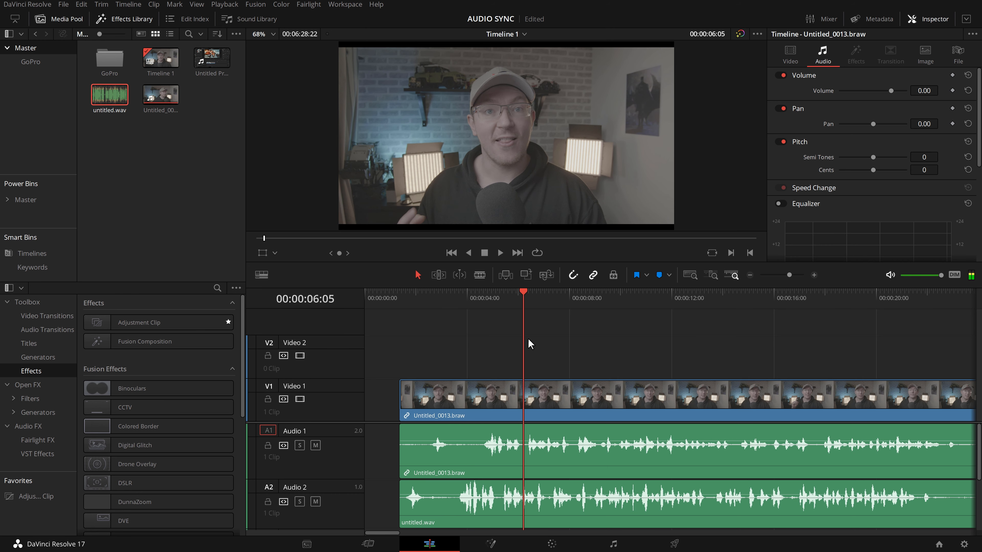
pyautogui.moveTo(529, 334)
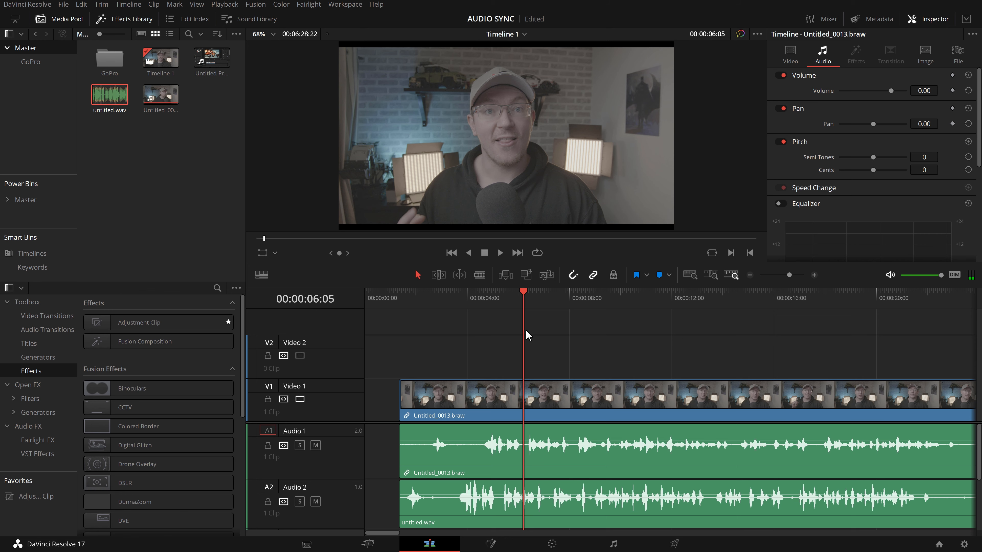
pyautogui.moveTo(457, 301)
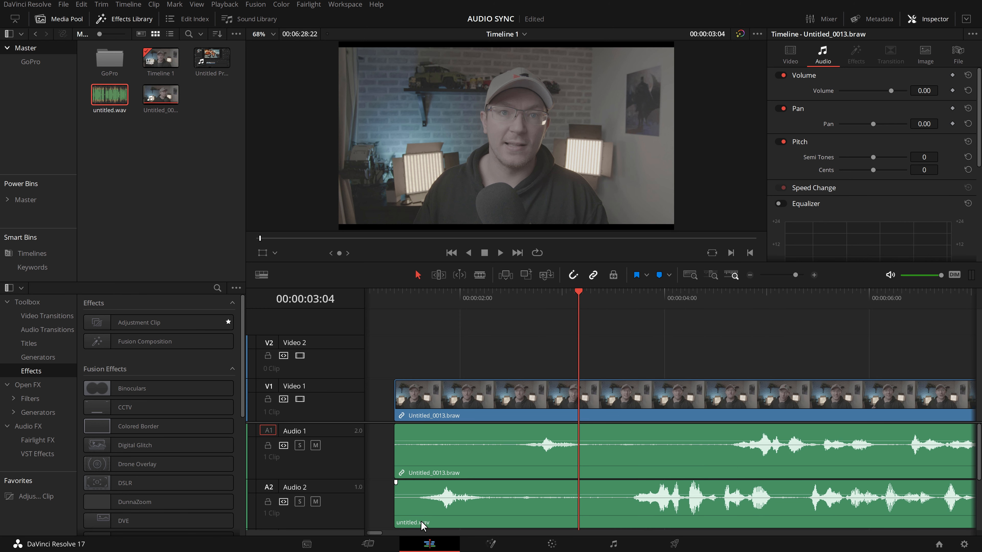
pyautogui.click(463, 513)
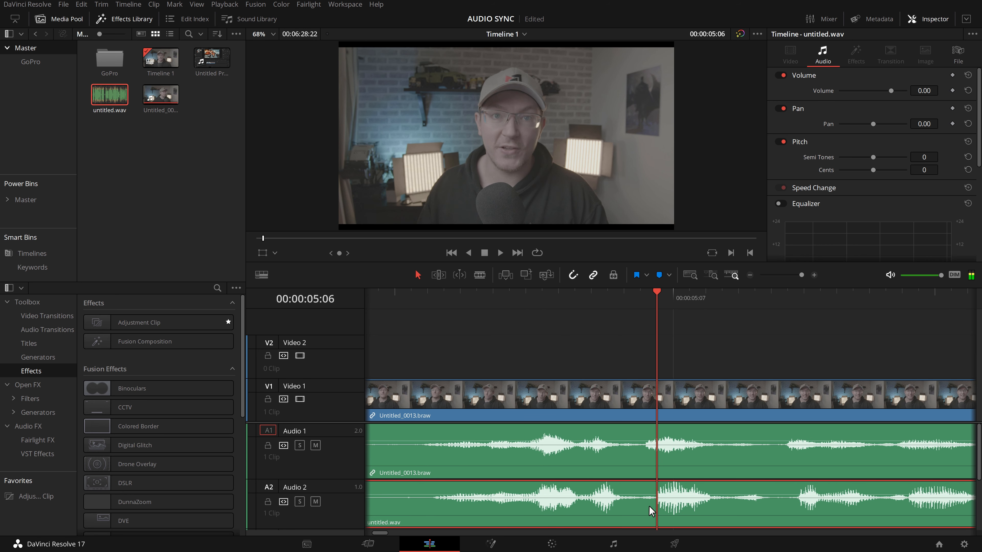
pyautogui.moveTo(649, 451)
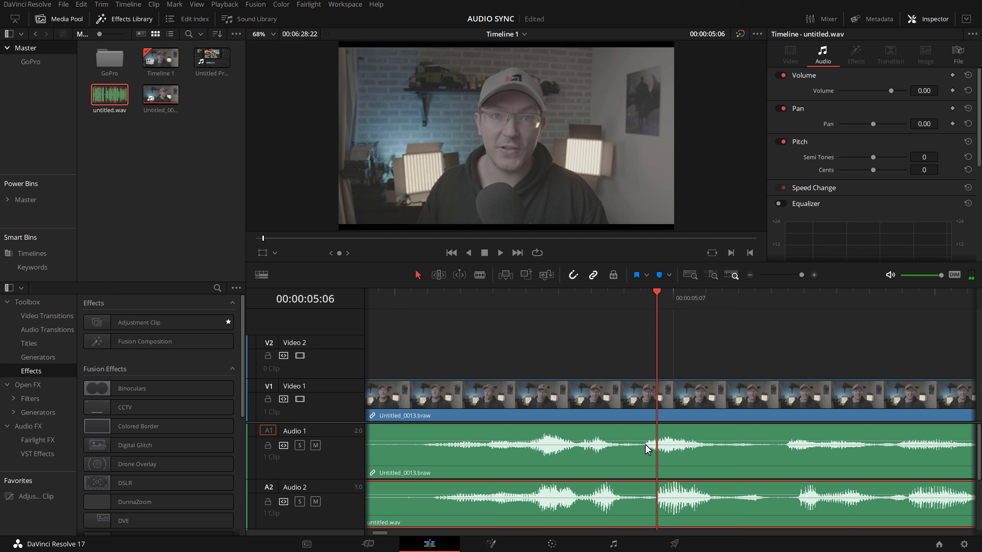
pyautogui.moveTo(659, 511)
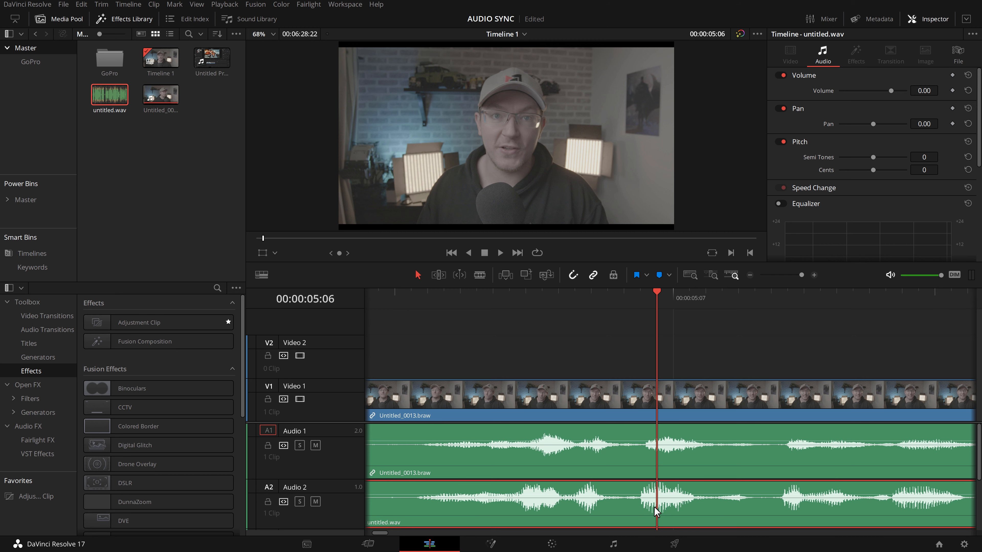
pyautogui.moveTo(646, 485)
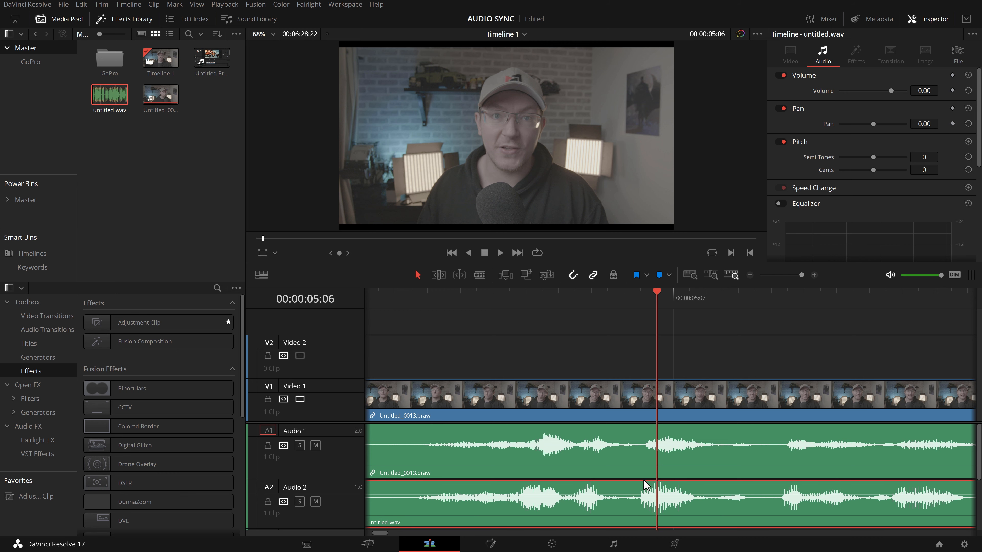
pyautogui.moveTo(644, 437)
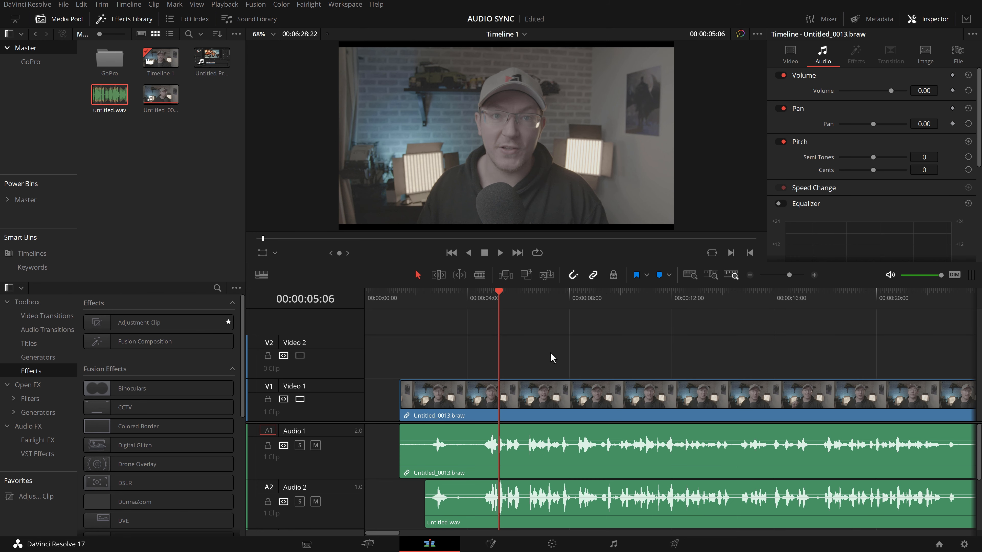
pyautogui.moveTo(552, 353)
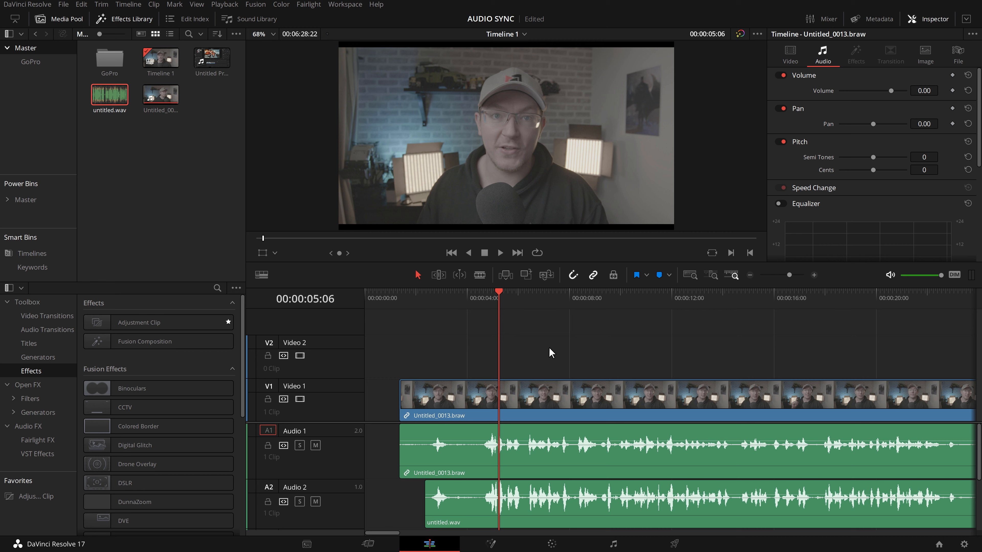
pyautogui.moveTo(517, 521)
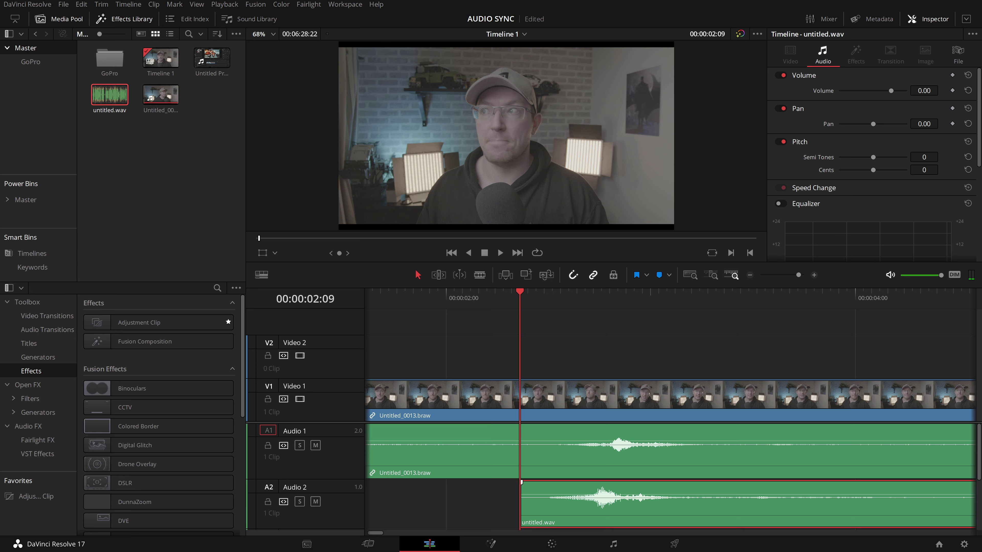
# Step: Place the playhead on matching audio peaks to align untitled.wav, then play back to verify
pyautogui.click(667, 295)
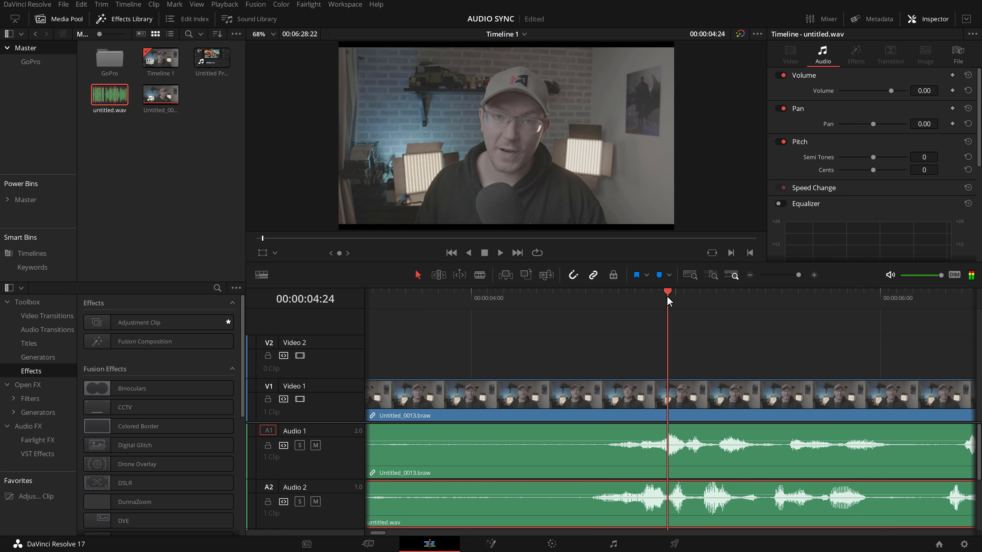
pyautogui.click(674, 448)
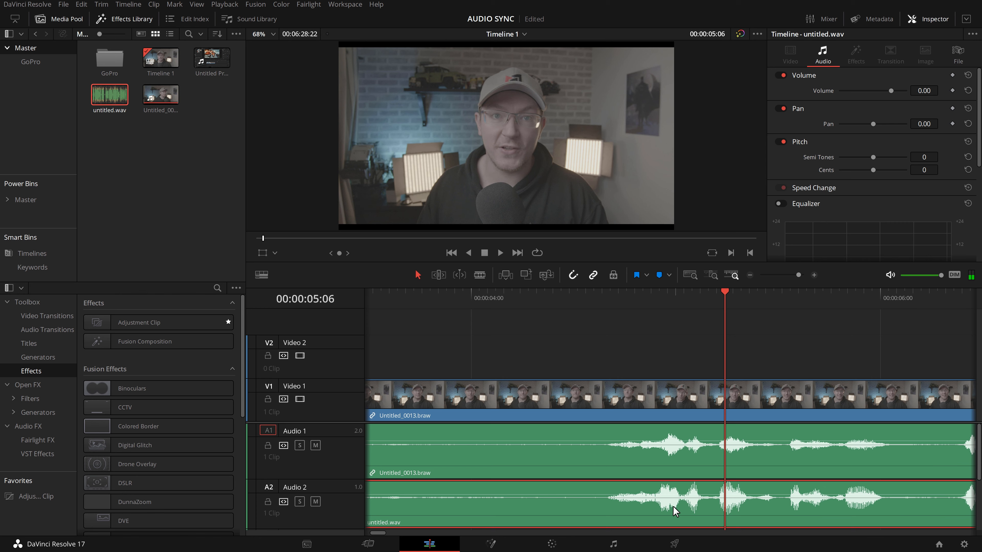
pyautogui.moveTo(604, 436)
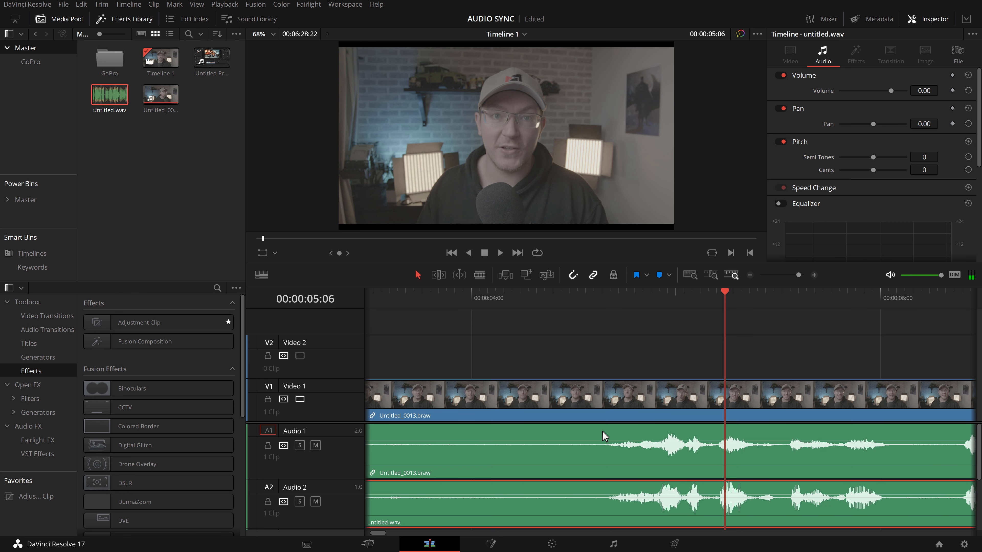
pyautogui.click(500, 253)
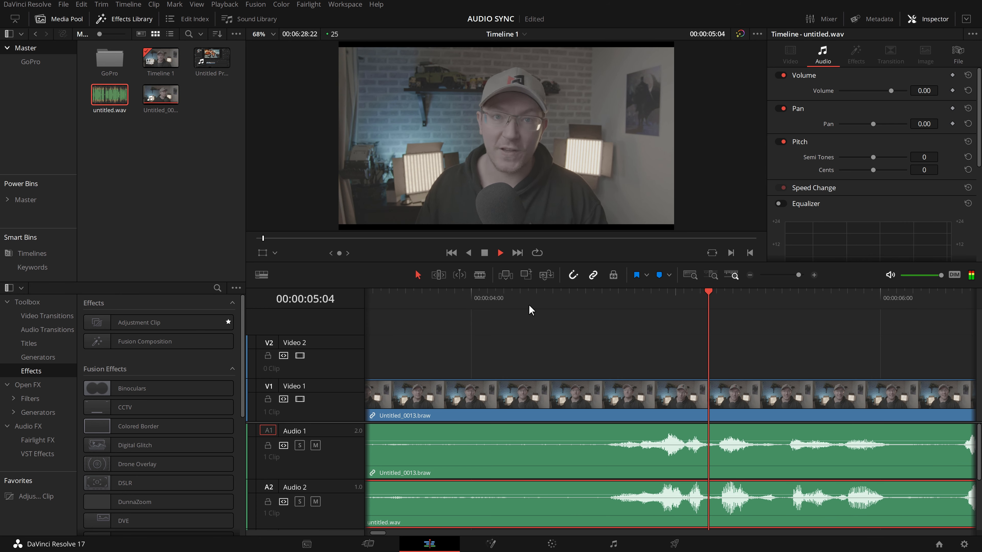